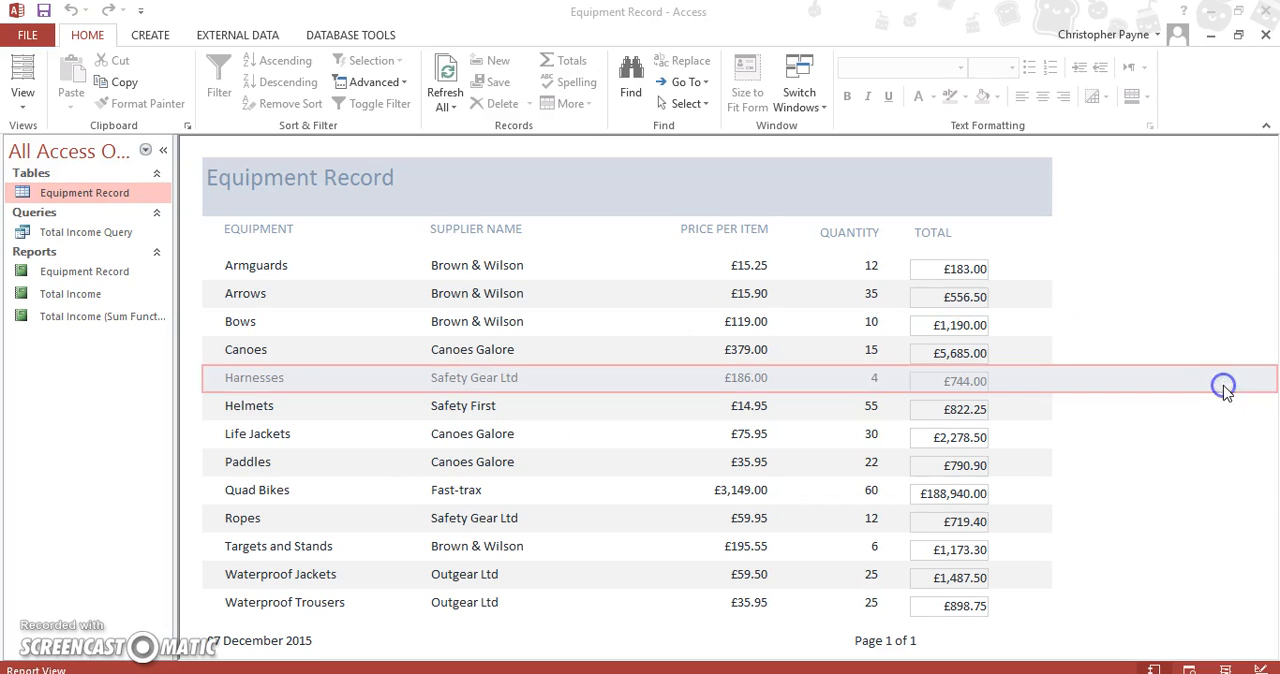
Switch the Equipment Record report into Design View.
left_click(22, 78)
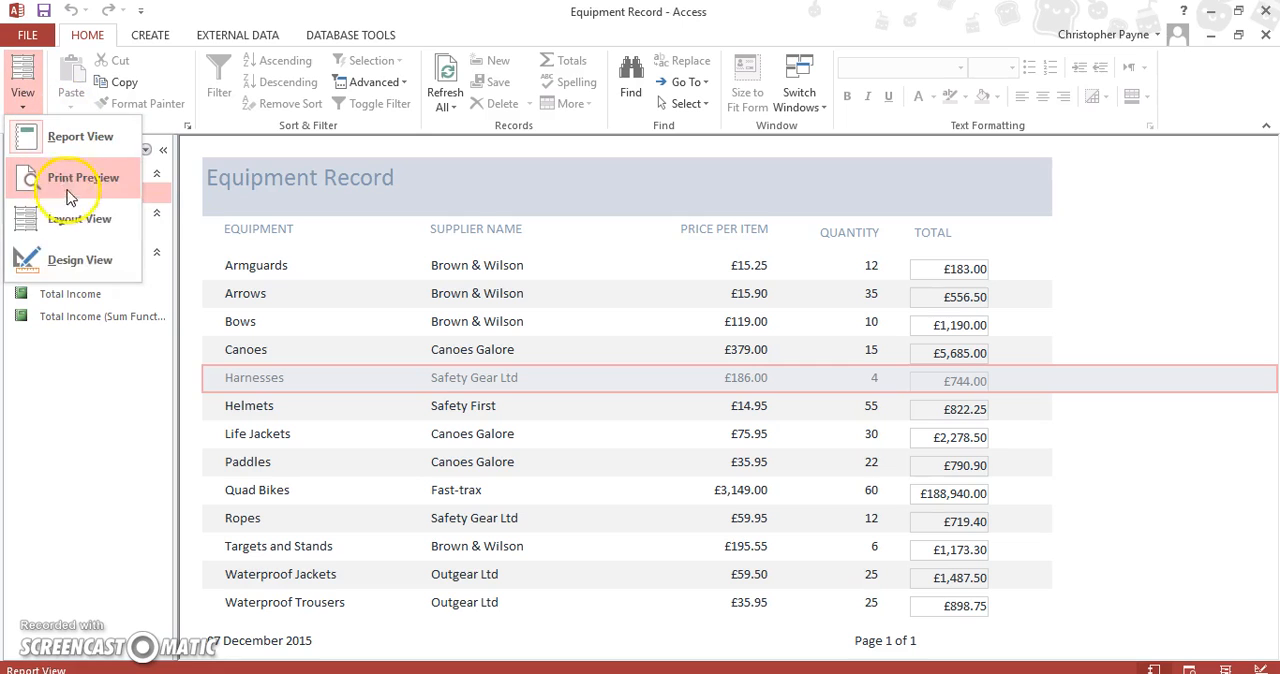
left_click(80, 260)
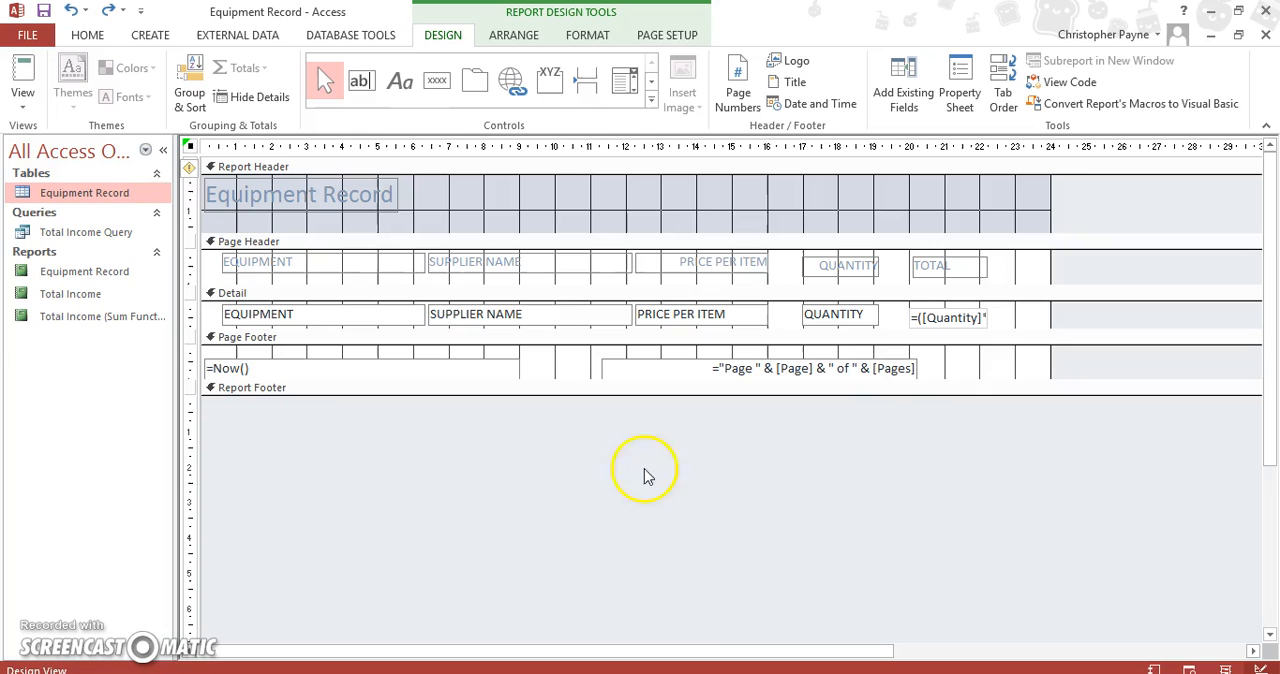
mouse_move(1058, 192)
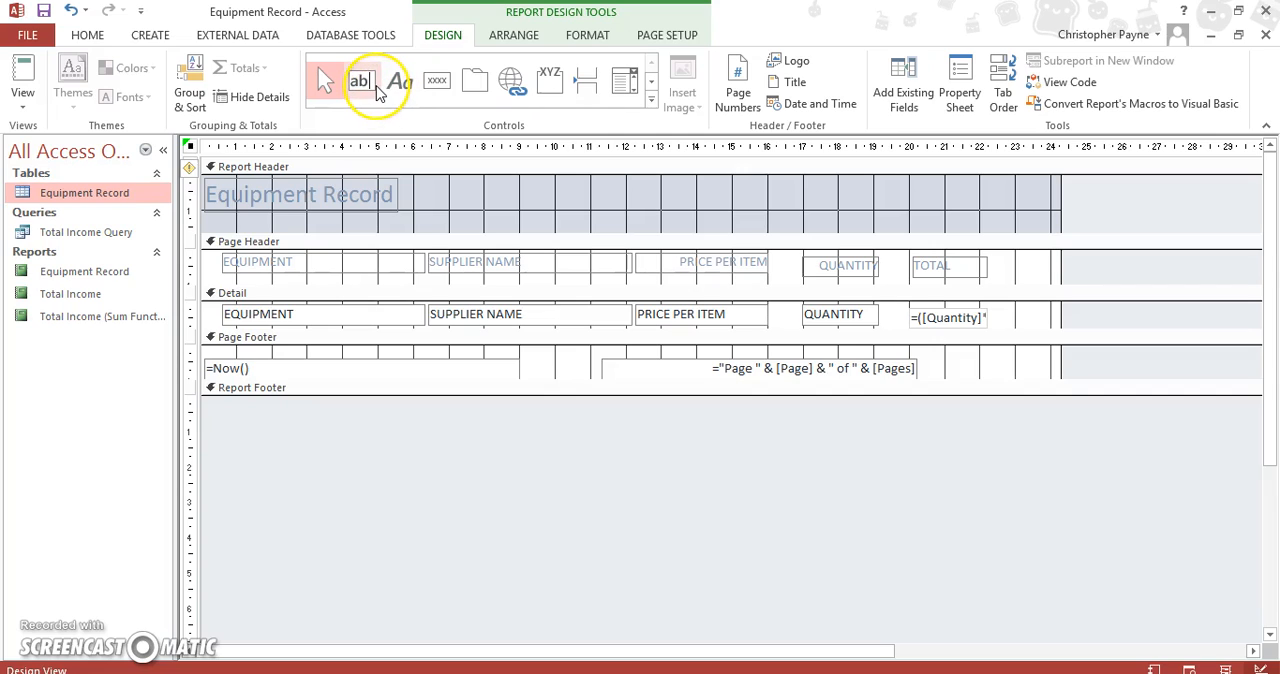
mouse_move(360, 80)
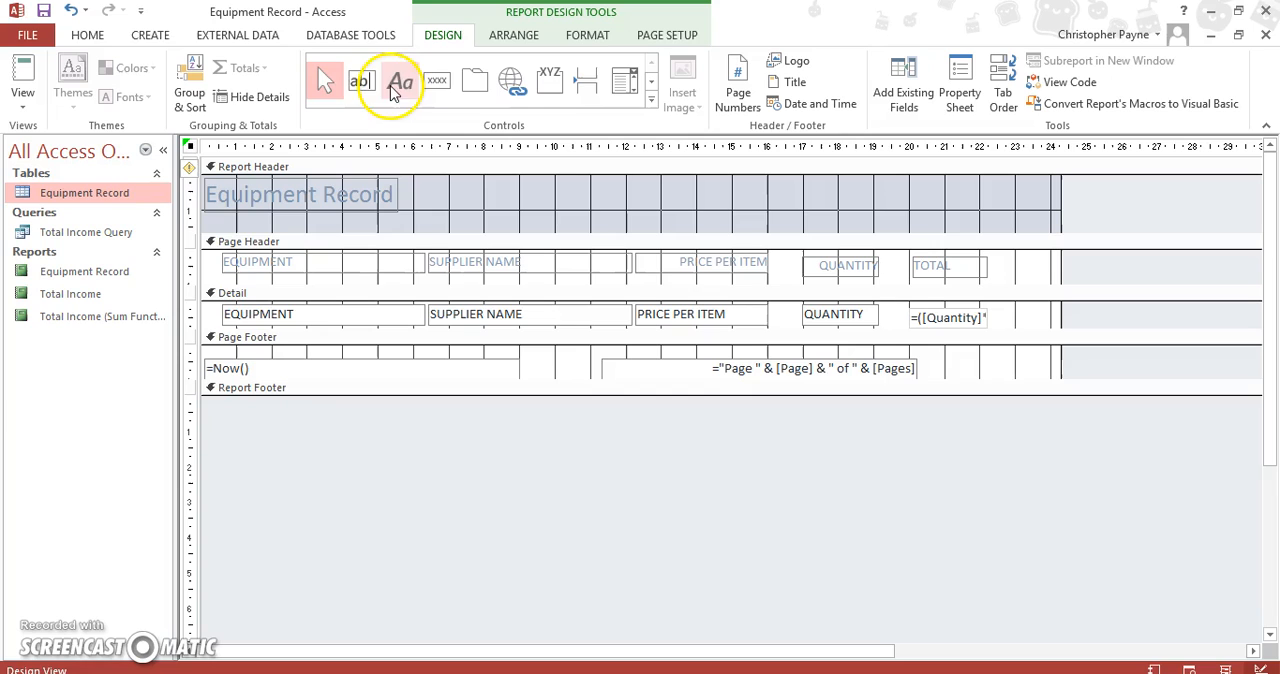
Place an unbound text box in the Detail section beside the =[Quantity] total box and open its options.
left_click(360, 80)
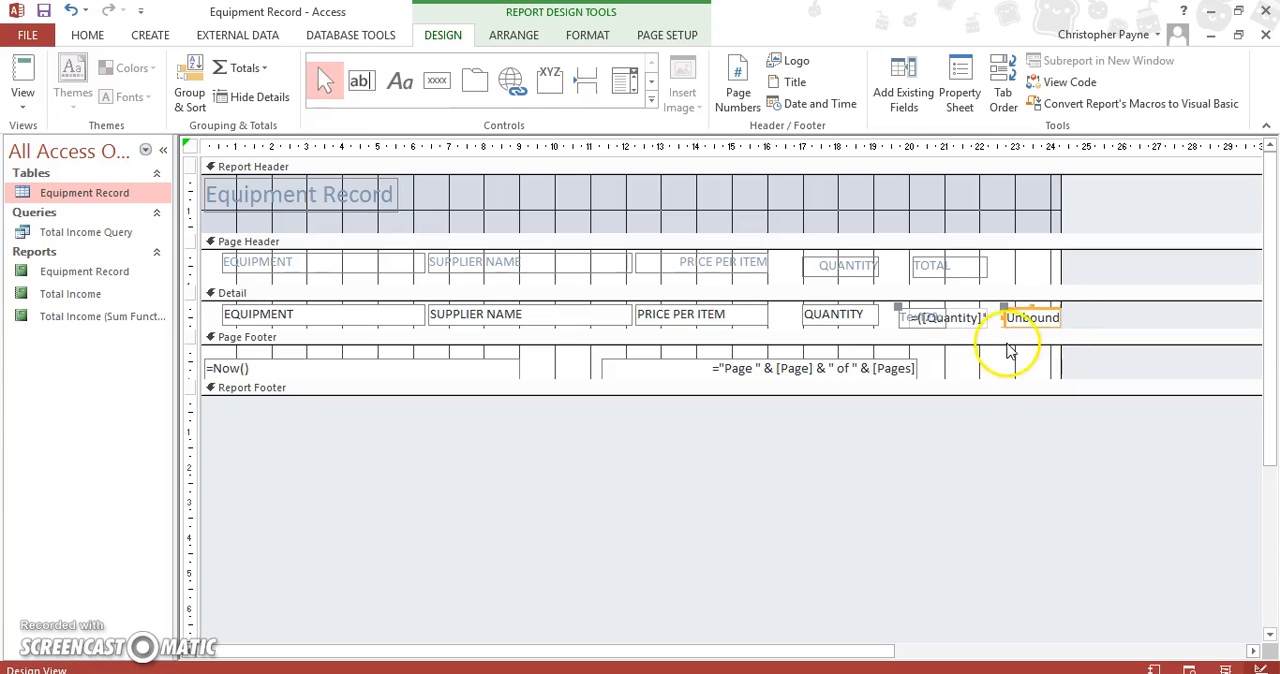
left_click(944, 316)
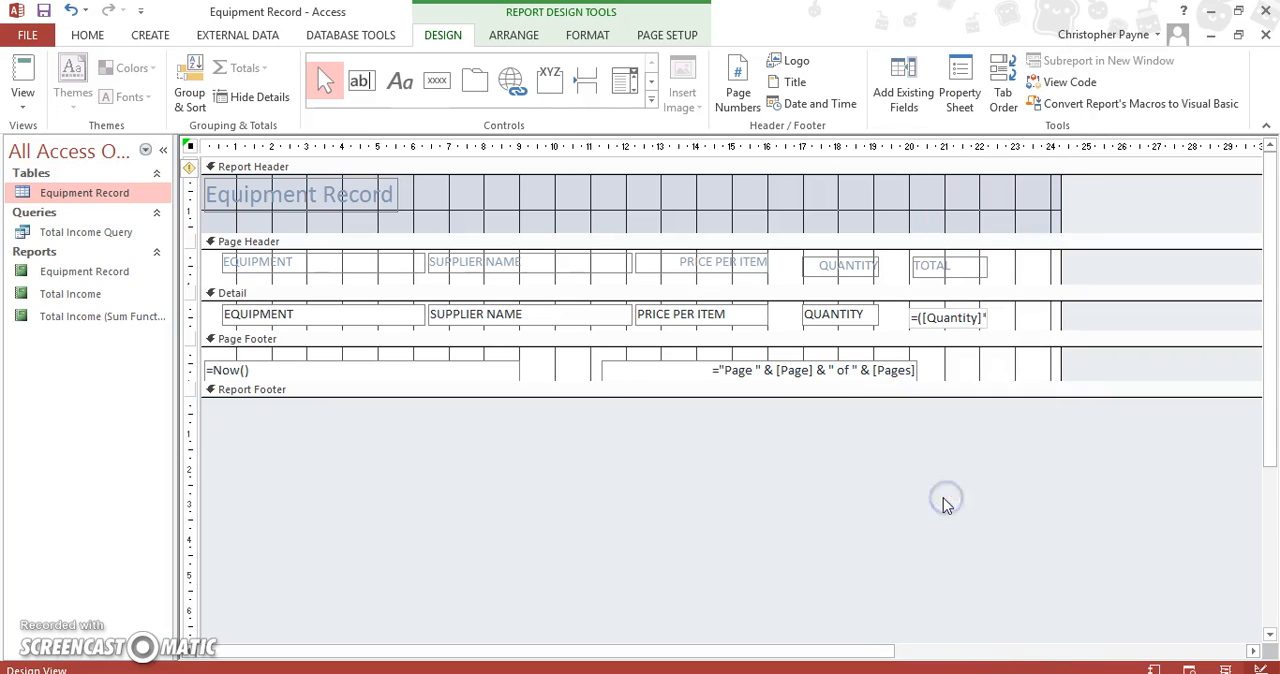
left_click(360, 80)
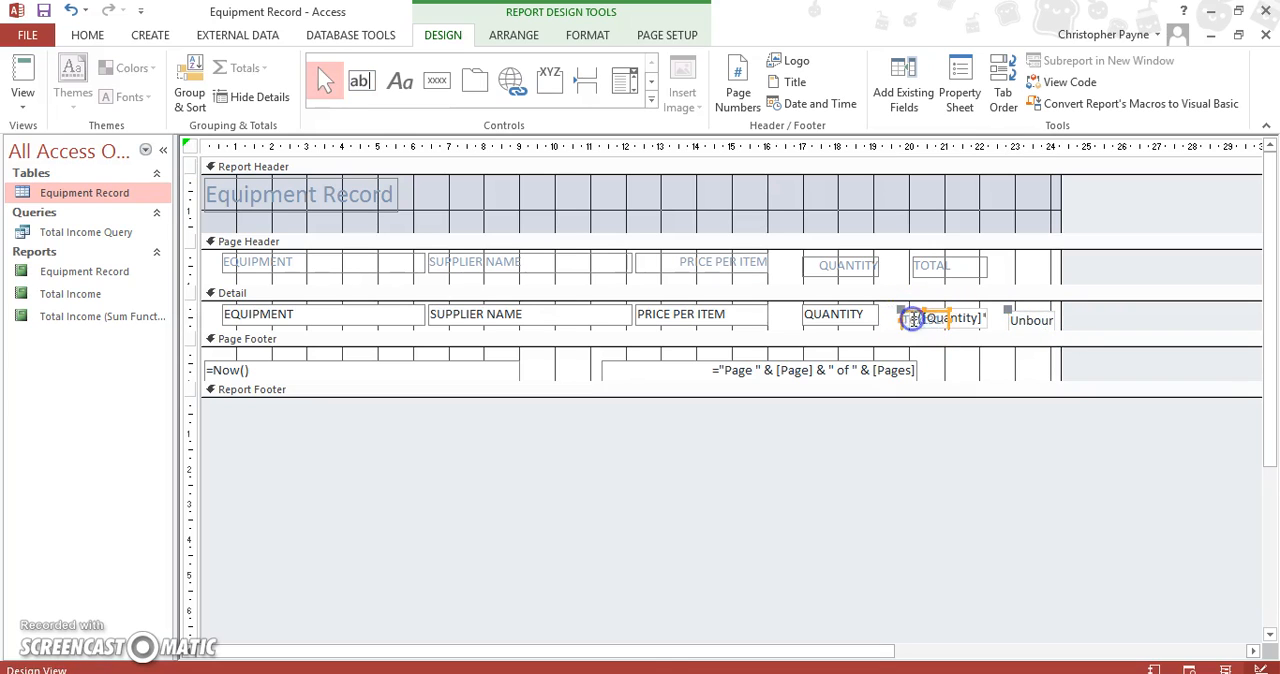
right_click(896, 308)
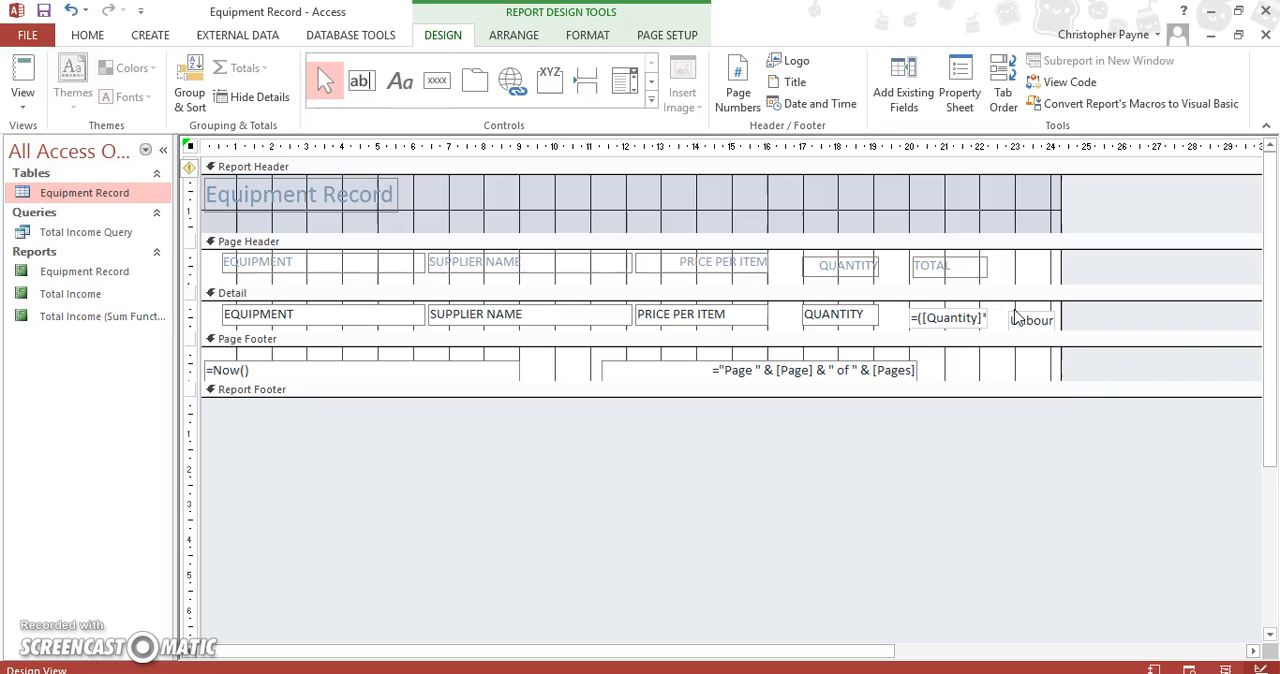
left_click(1032, 318)
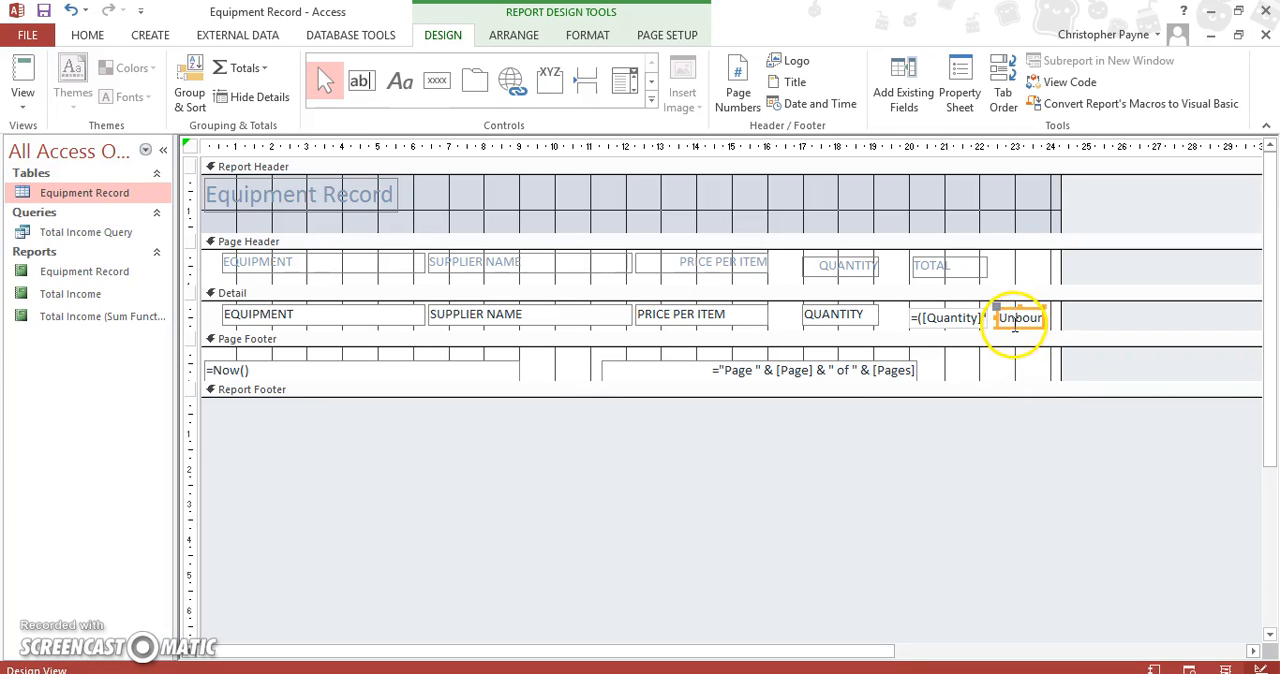
right_click(1018, 316)
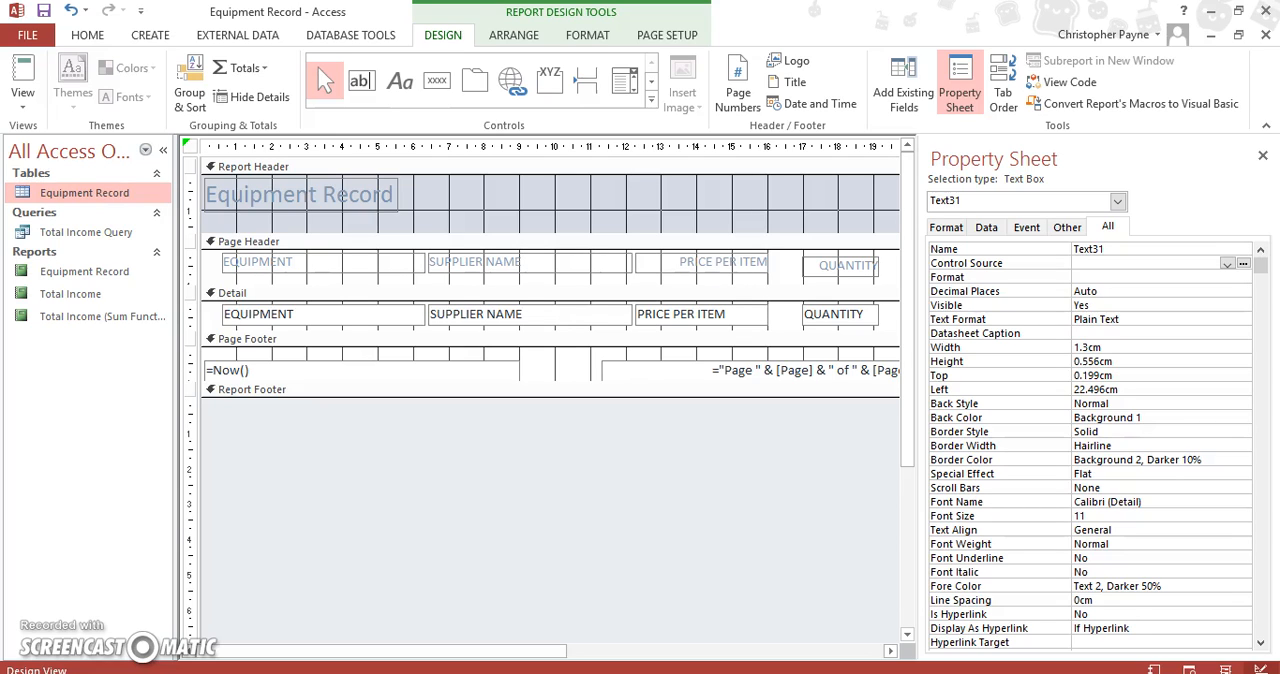
mouse_move(1024, 524)
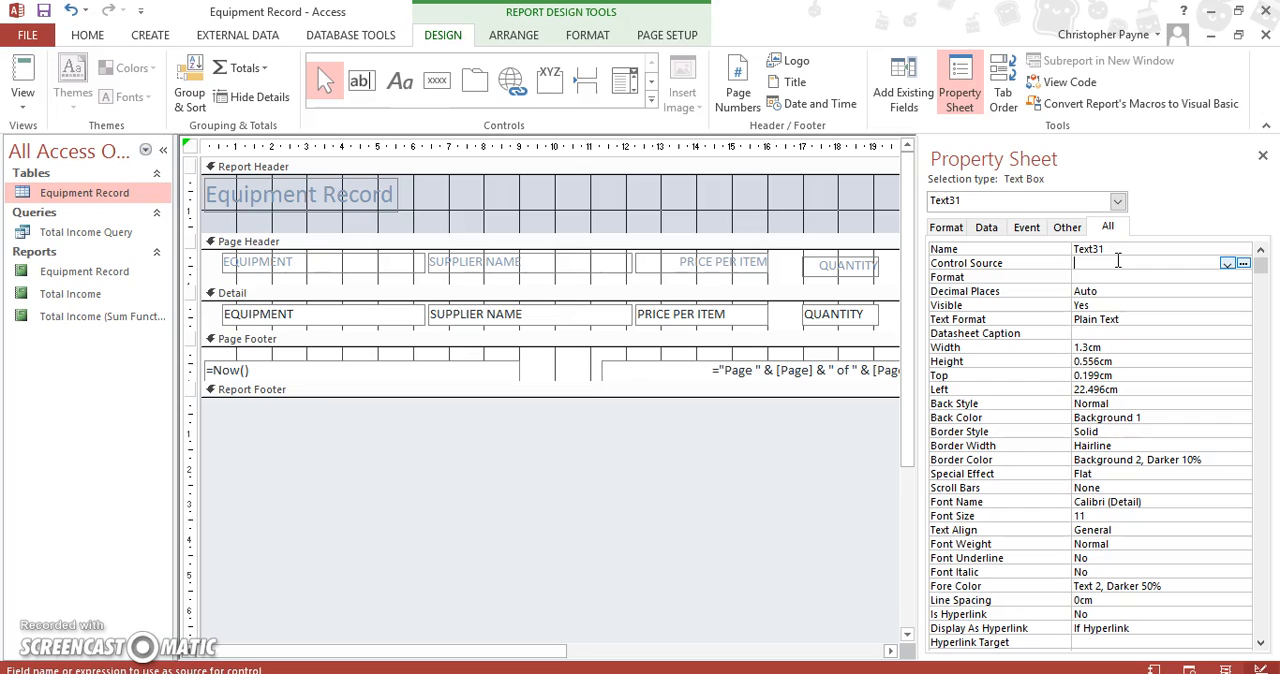
Launch the Expression Builder for the new text box's Control Source.
left_click(1244, 264)
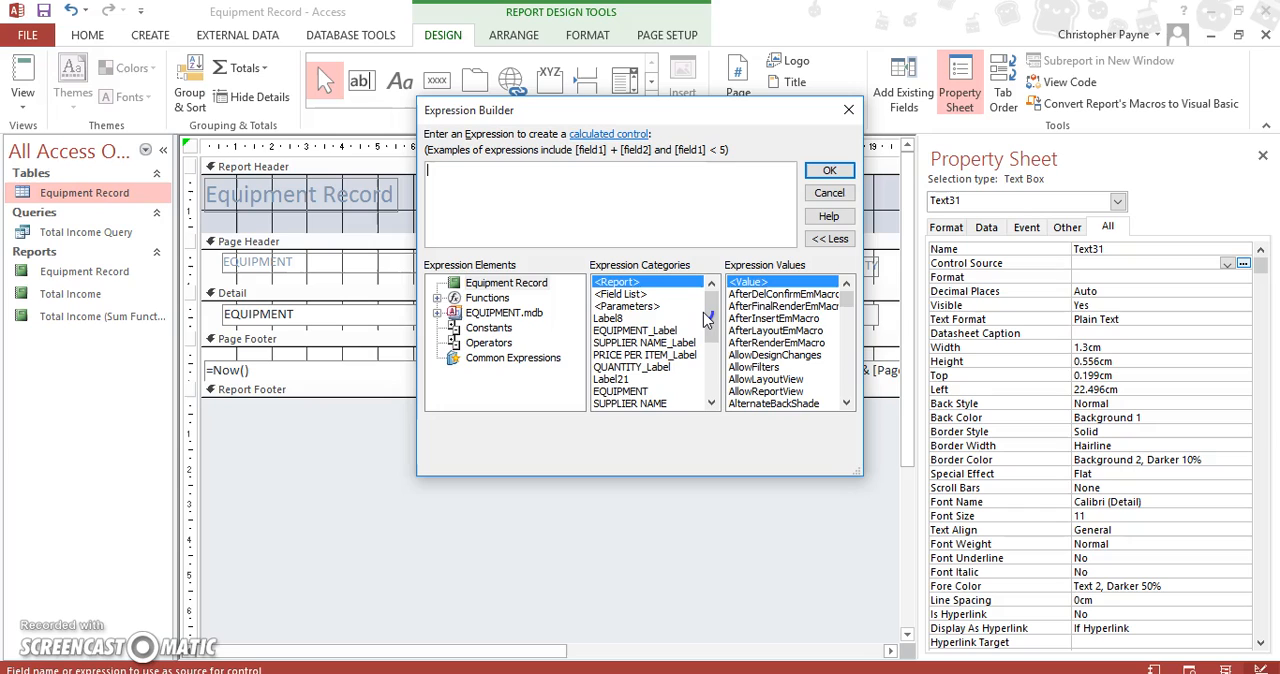
Enter =Sum([Quantity]*[Price Per Item]) as the control source and confirm it.
type("=")
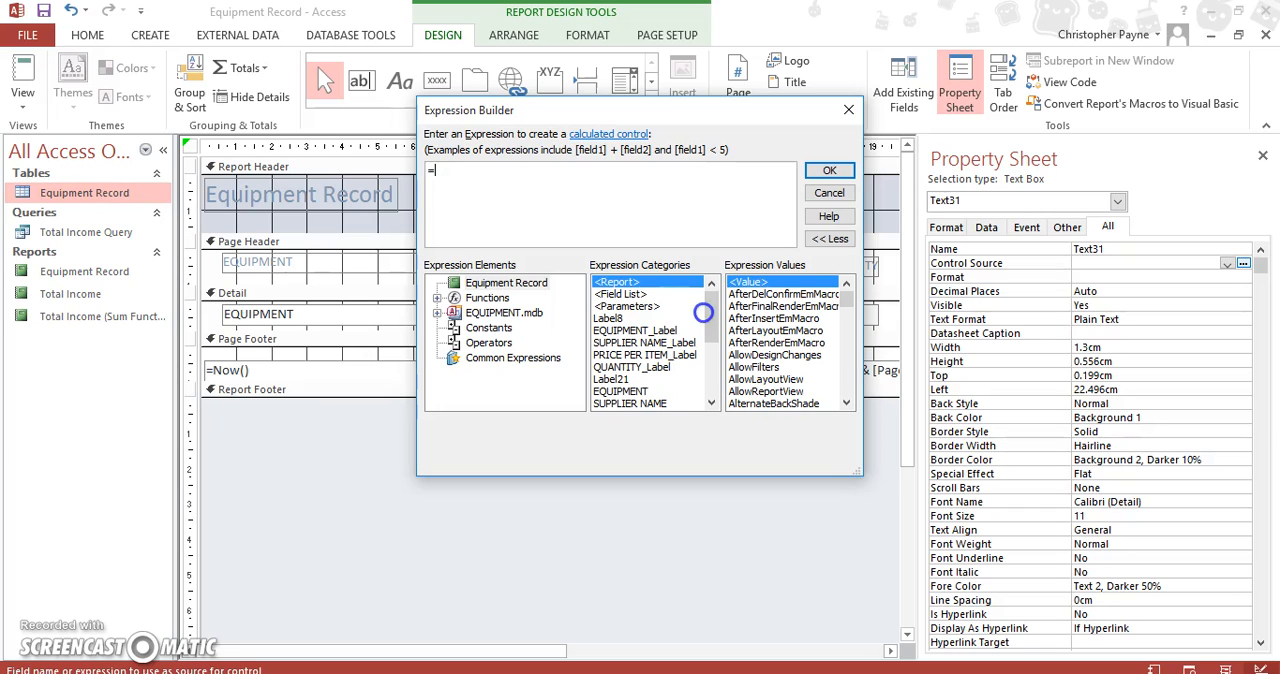
type("sum")
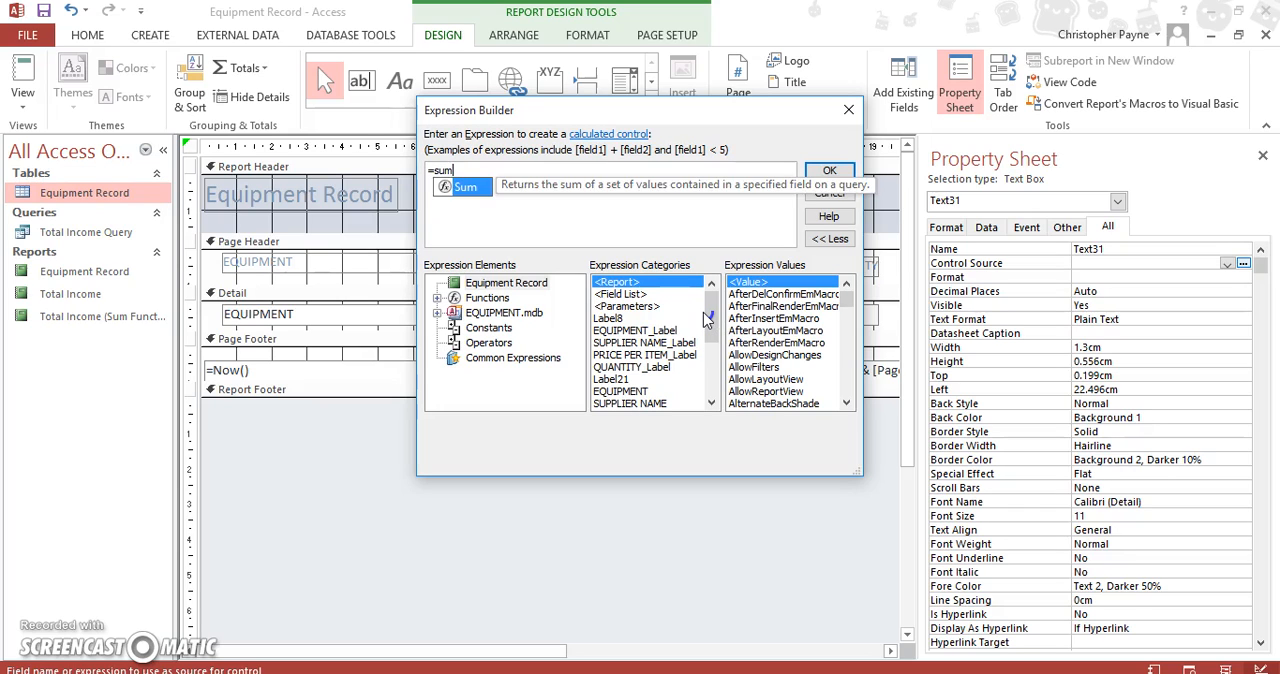
double_click(466, 186)
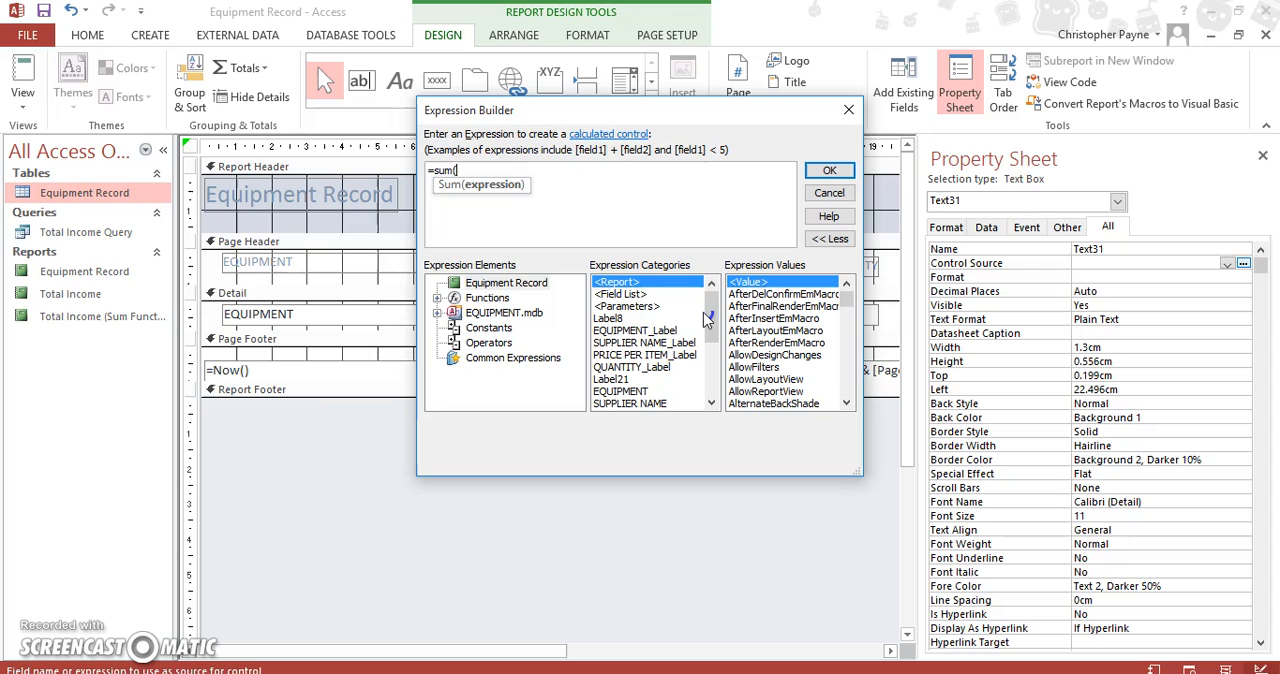
type("[Q")
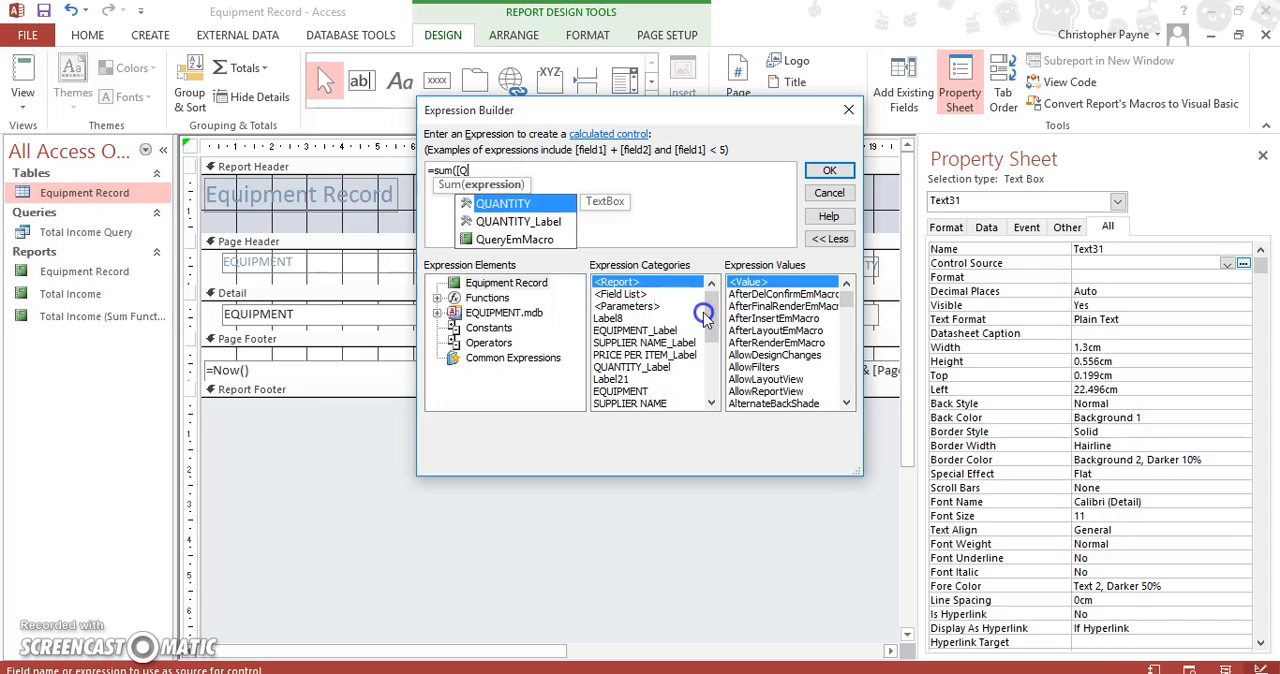
type("uantity] *")
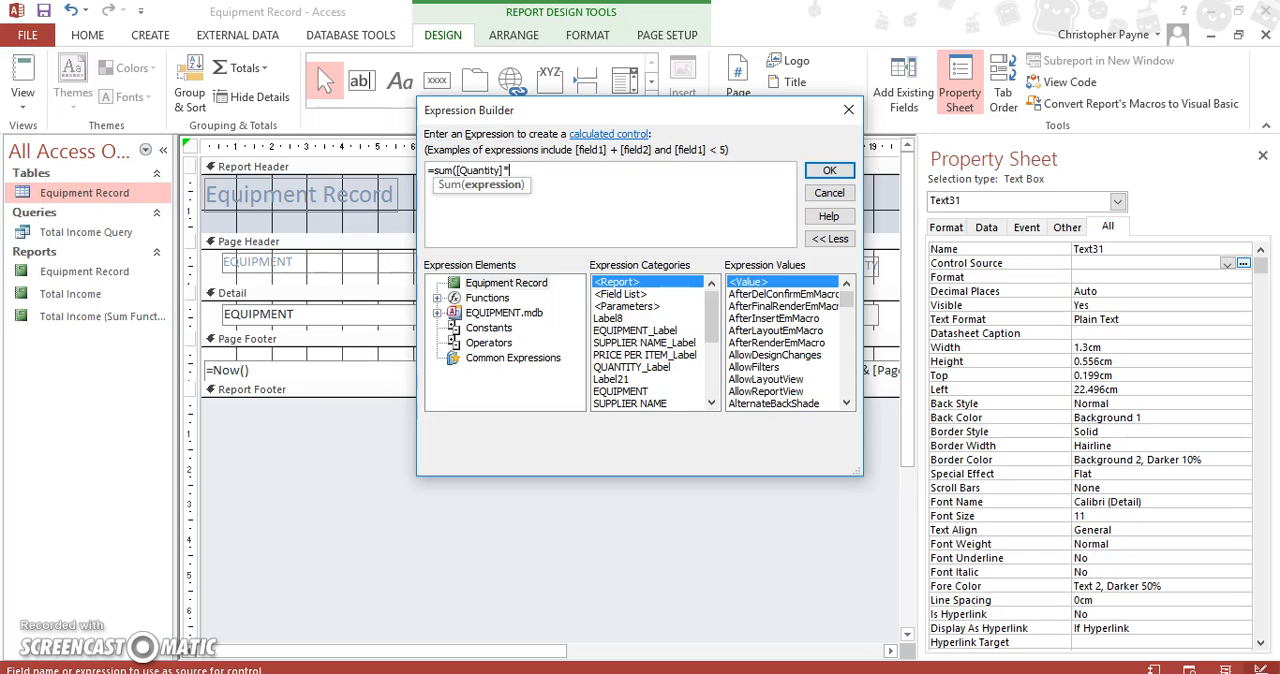
type("[Price Per Item")
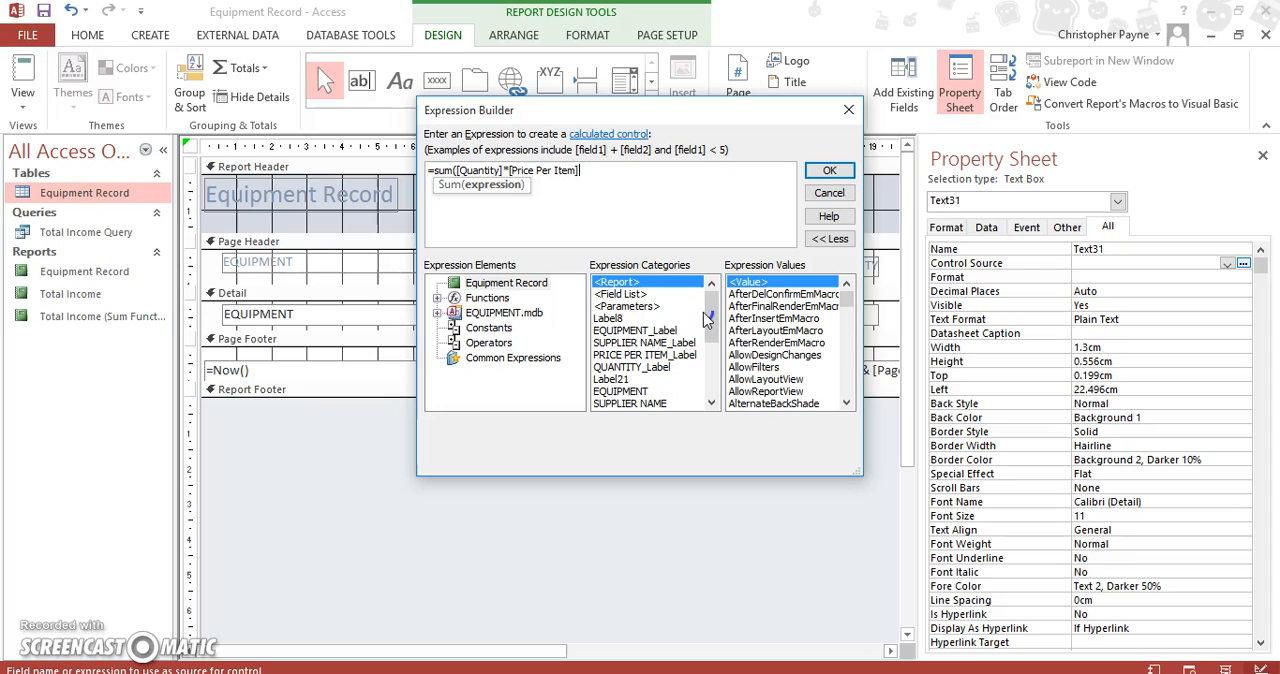
type(")")
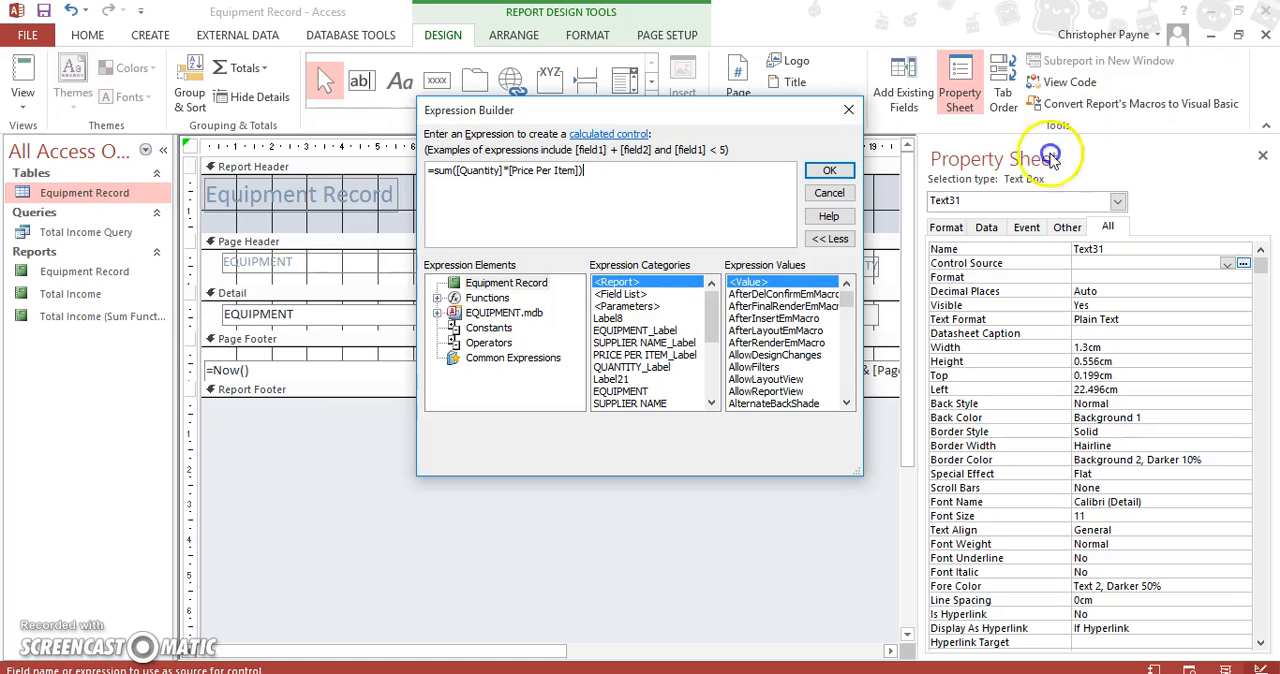
left_click(828, 170)
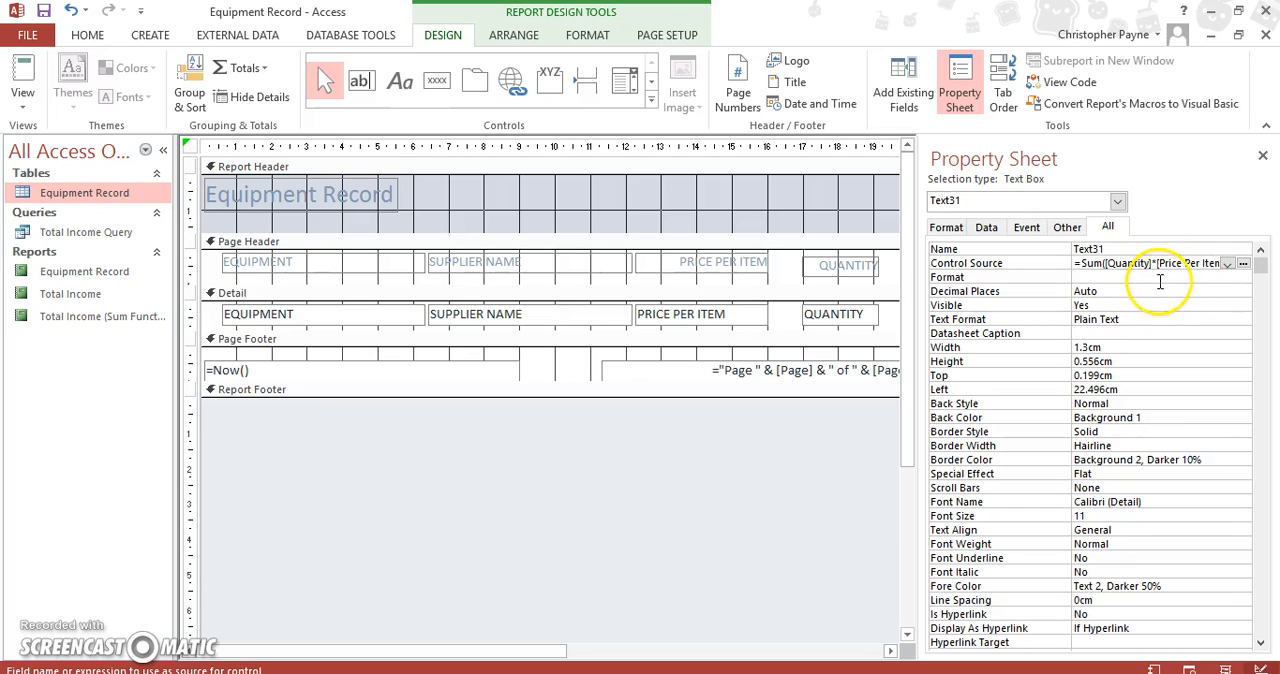
Give the sum box Currency format with 2 decimal places.
left_click(1244, 276)
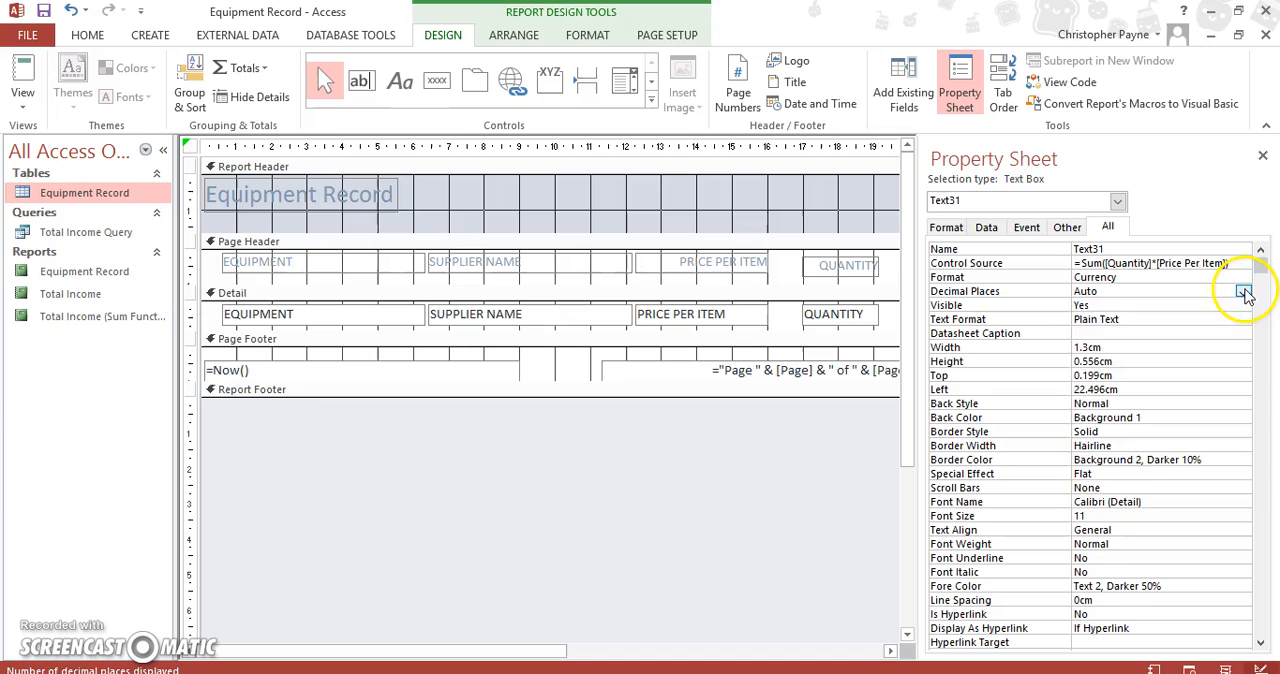
left_click(1244, 292)
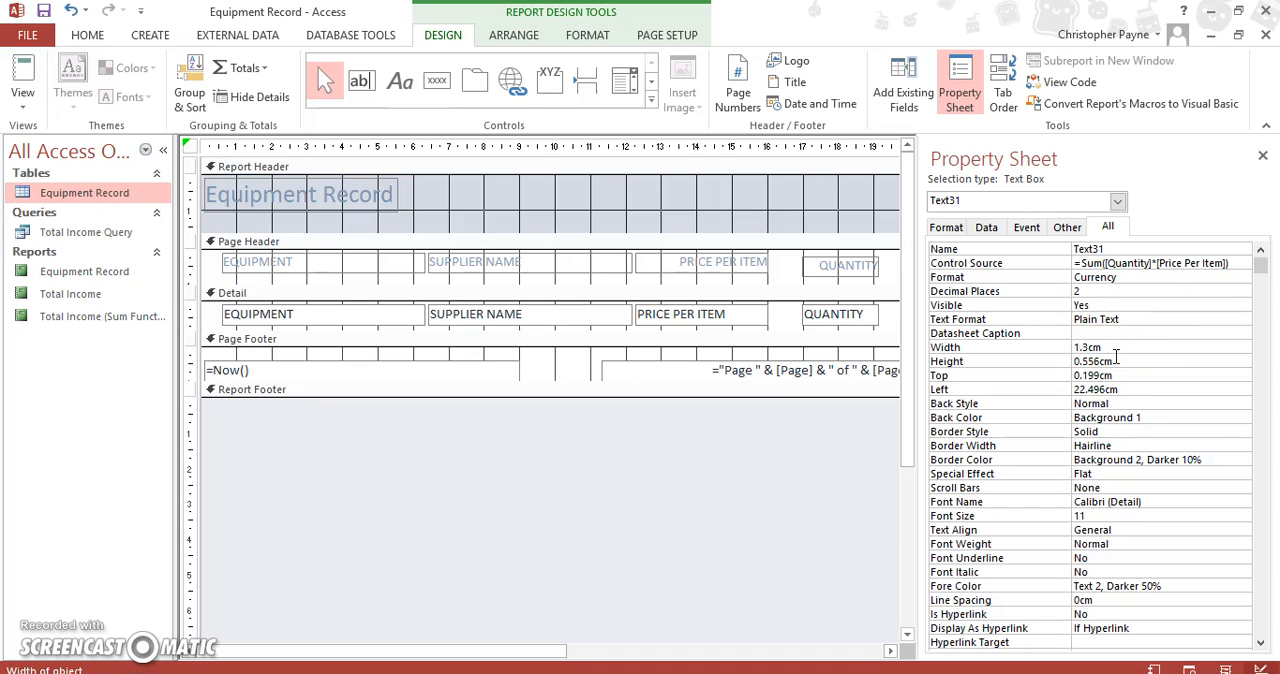
mouse_move(1014, 356)
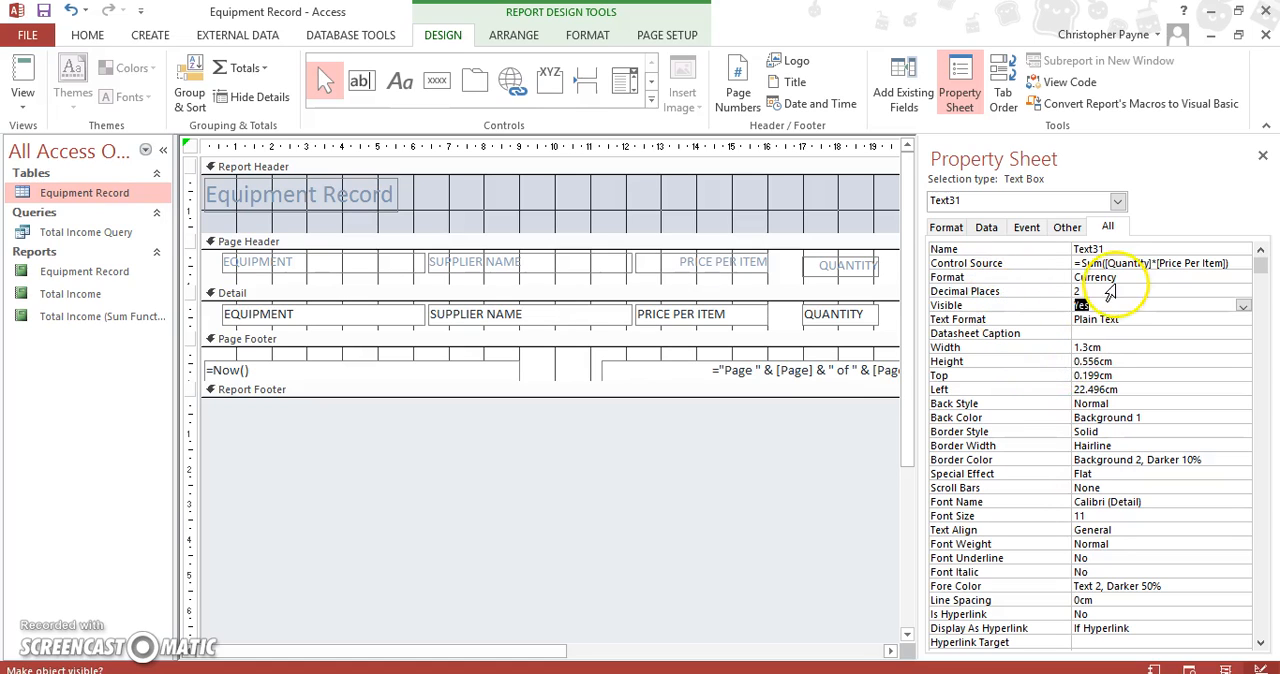
left_click(1244, 304)
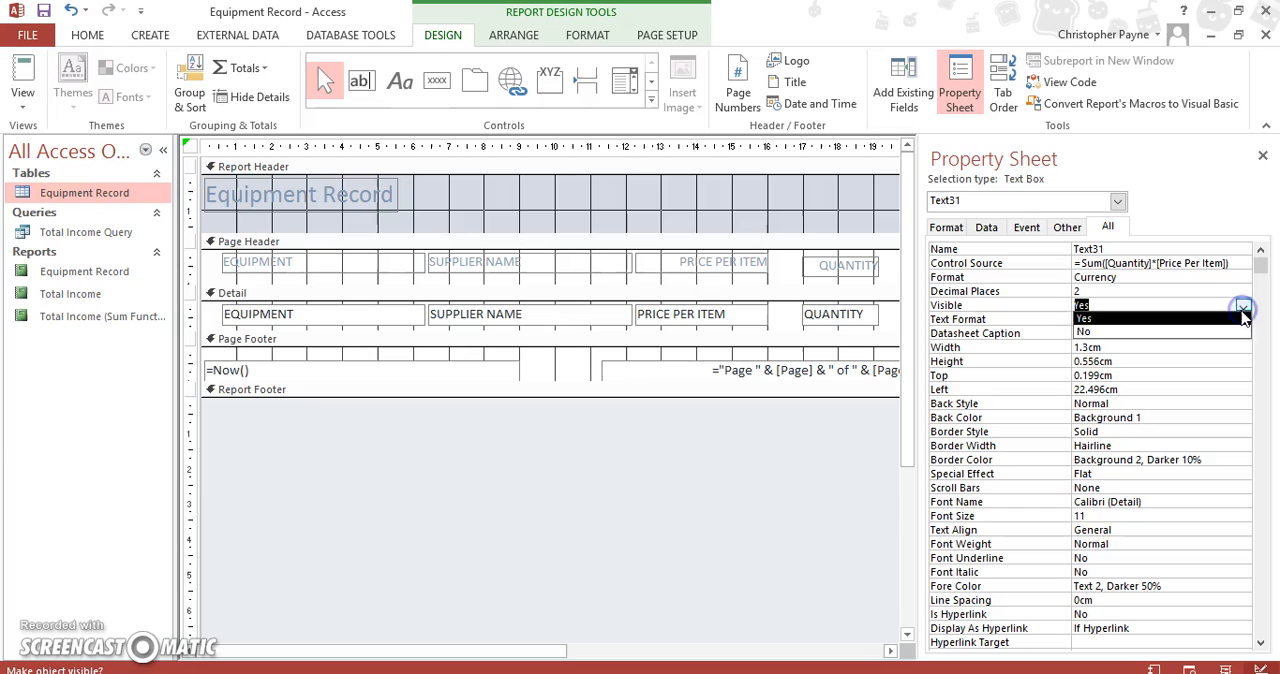
left_click(1096, 318)
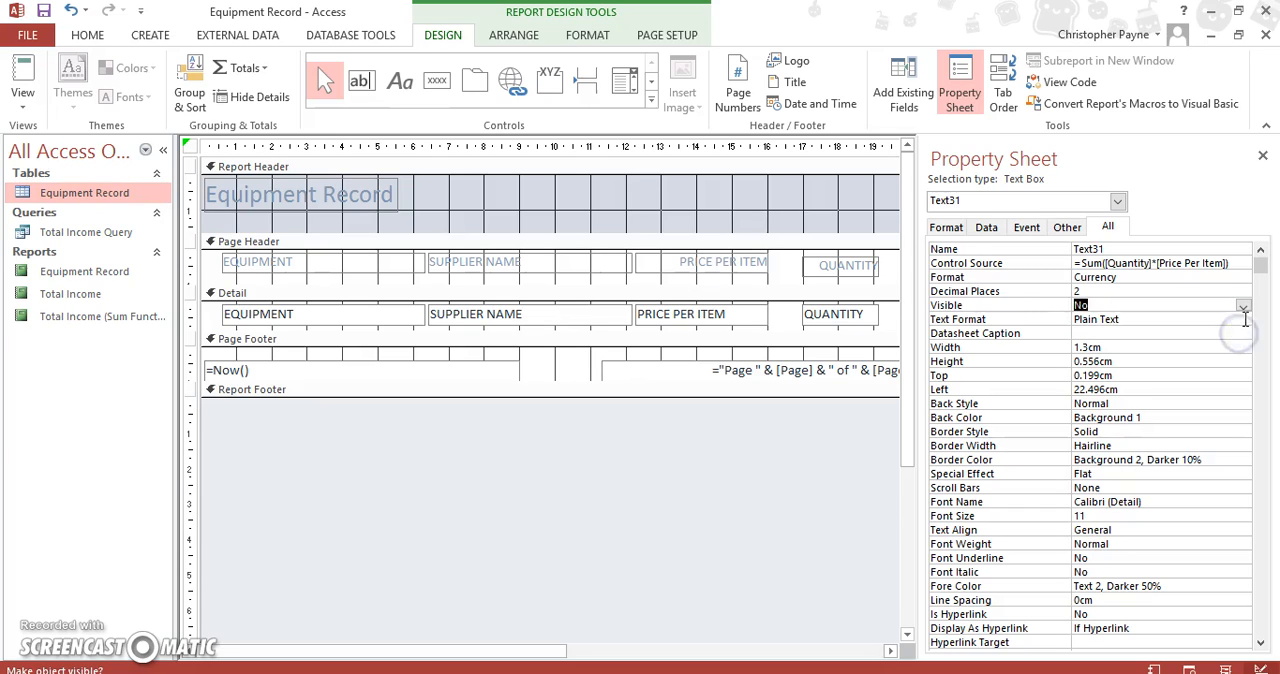
Set the Text31 sum box's Visible property to No and preview the report.
left_click(1160, 304)
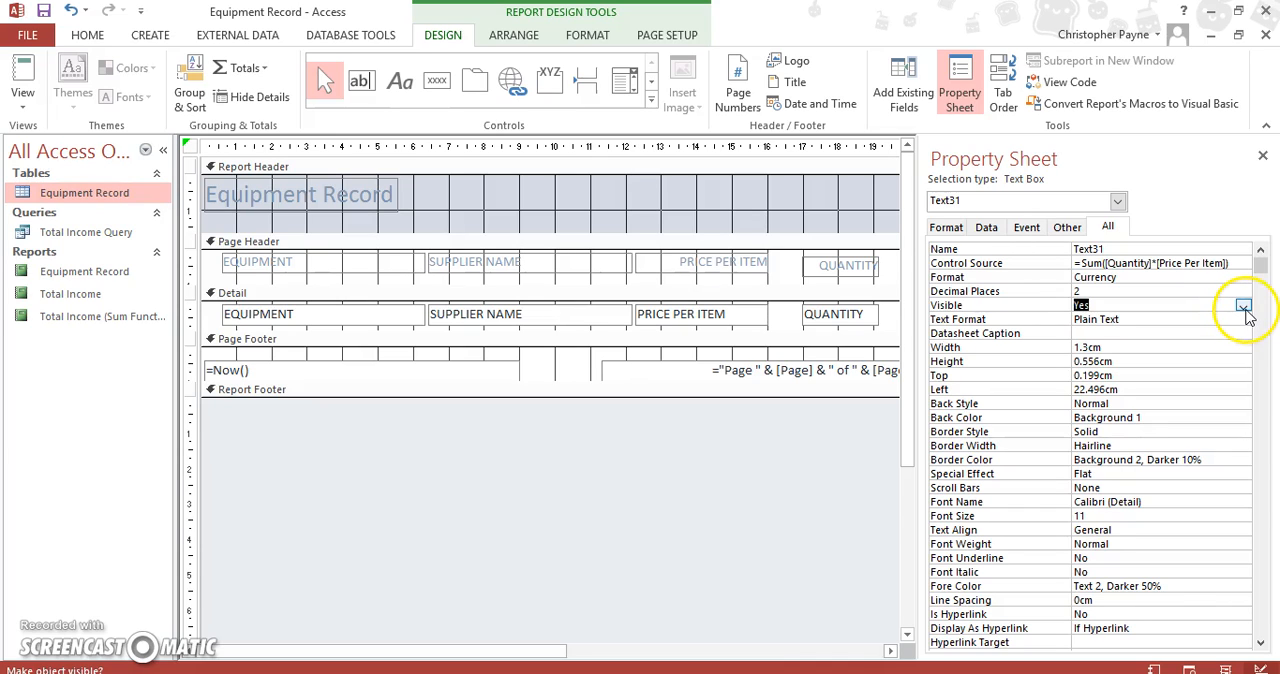
left_click(1244, 304)
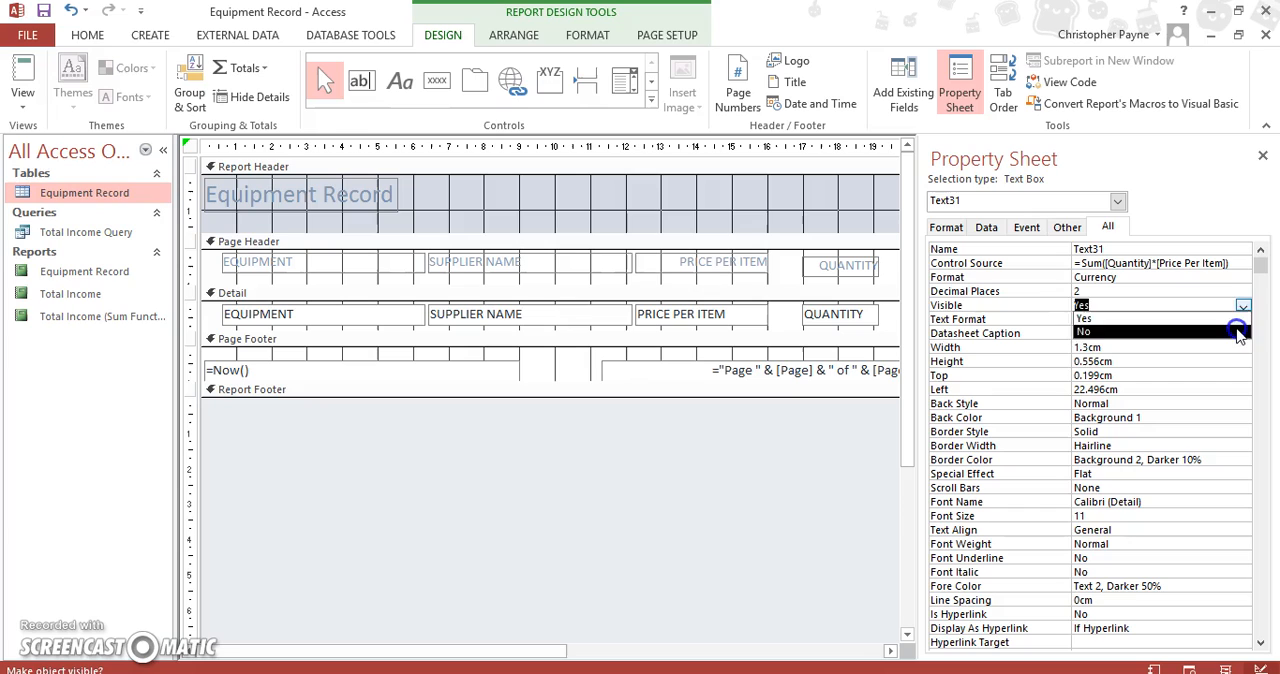
left_click(1084, 332)
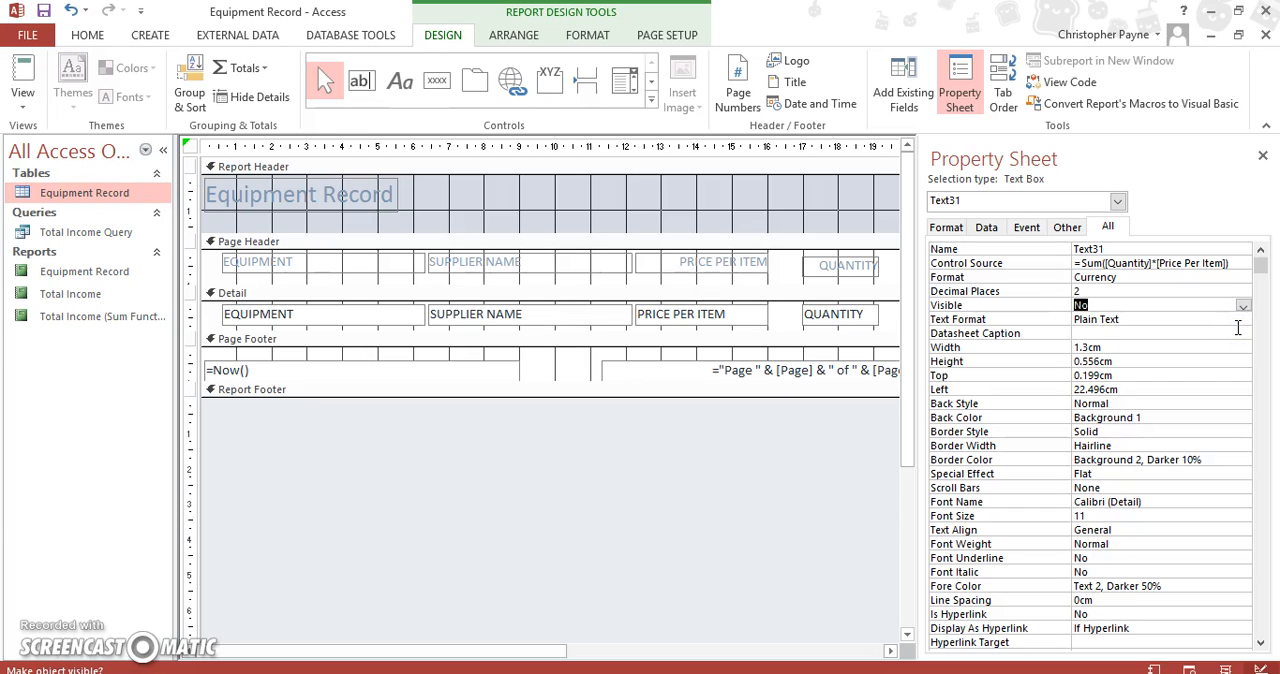
mouse_move(908, 388)
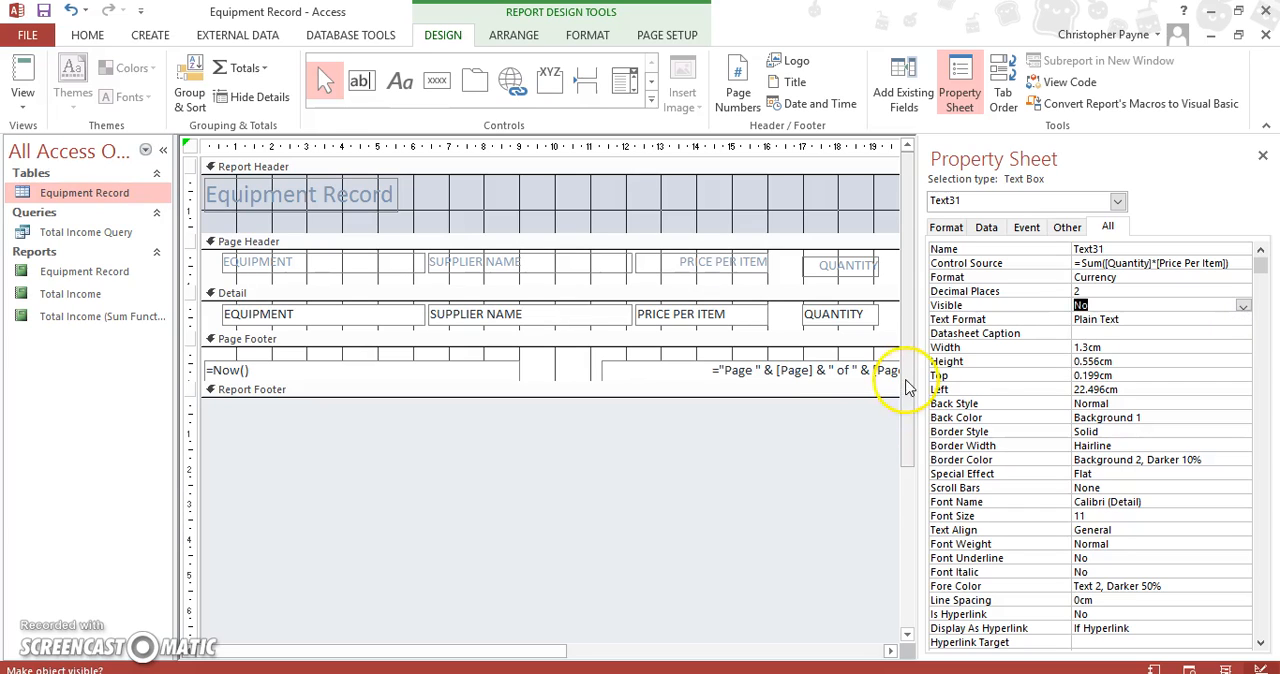
left_click(22, 80)
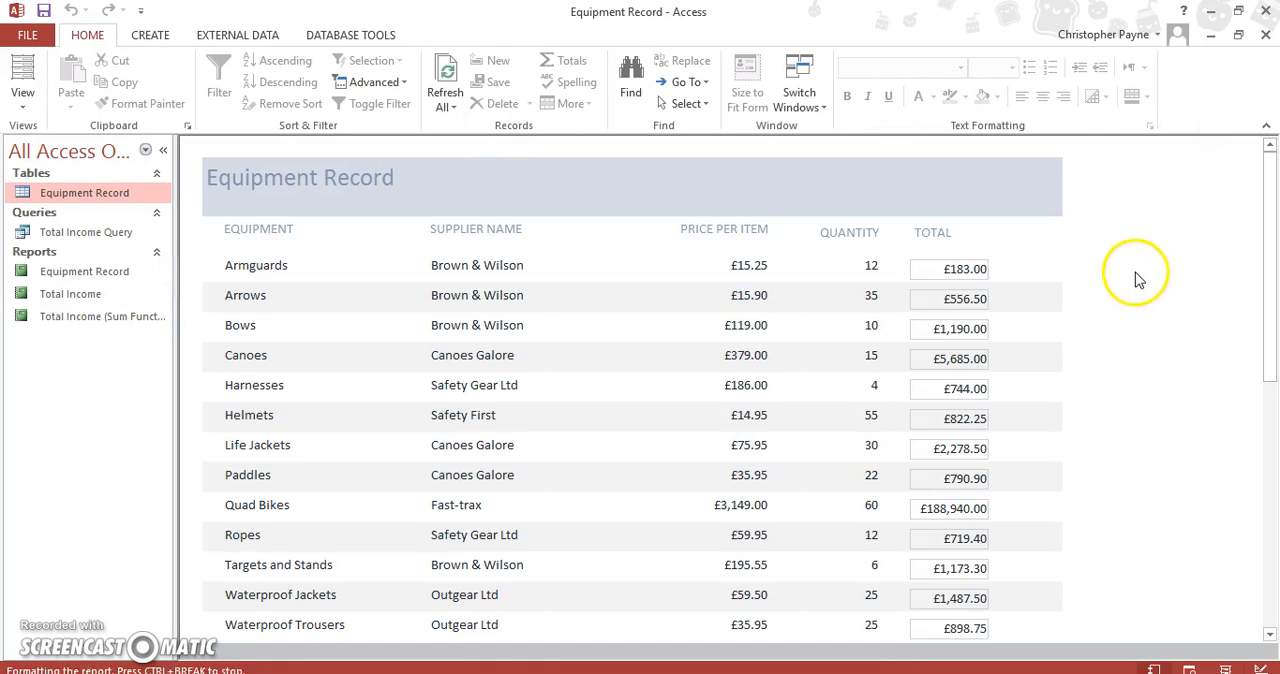
Scroll down the previewed report to see each item's total.
scroll("down", 3)
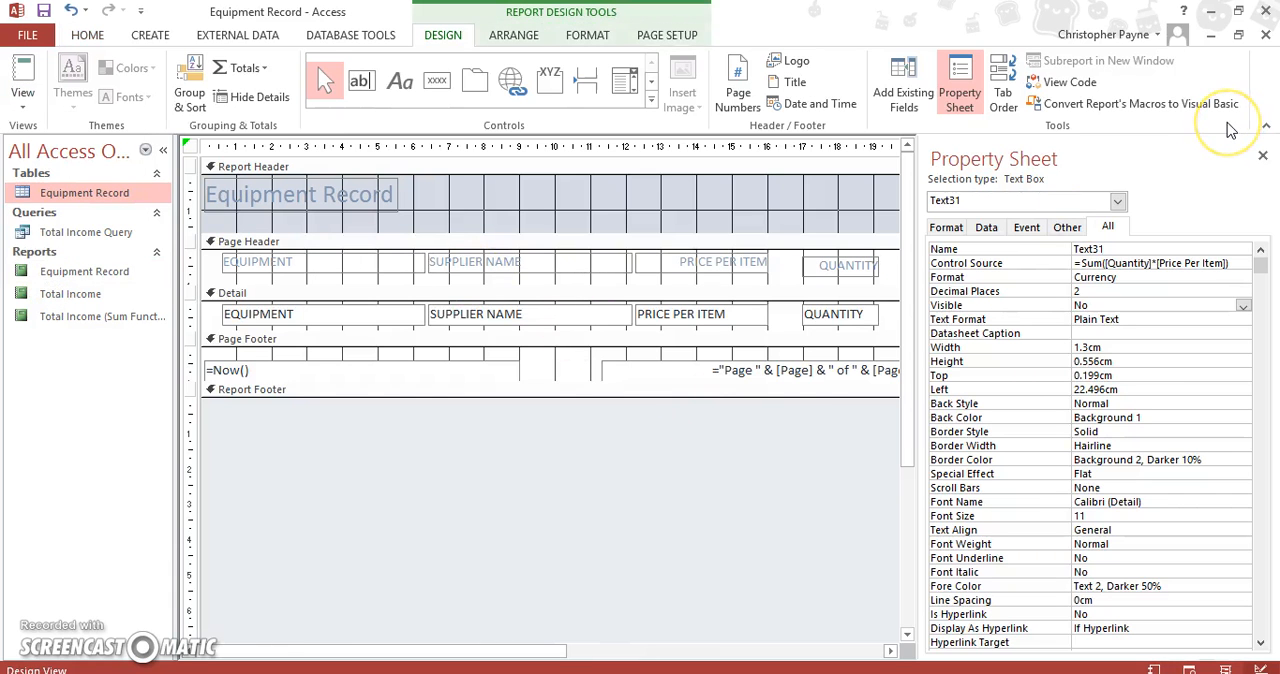
mouse_move(1224, 130)
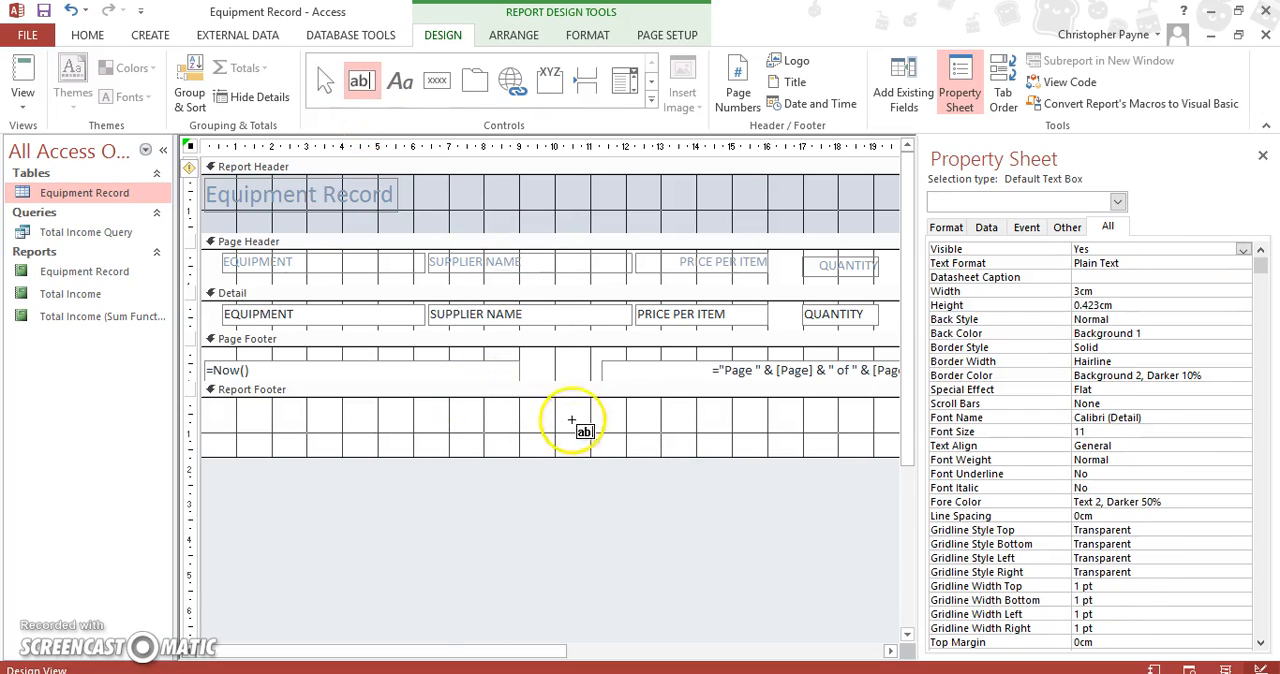
Draw a new unbound text box, Text33, with its label in the Report Footer.
left_click_drag(572, 418, 744, 444)
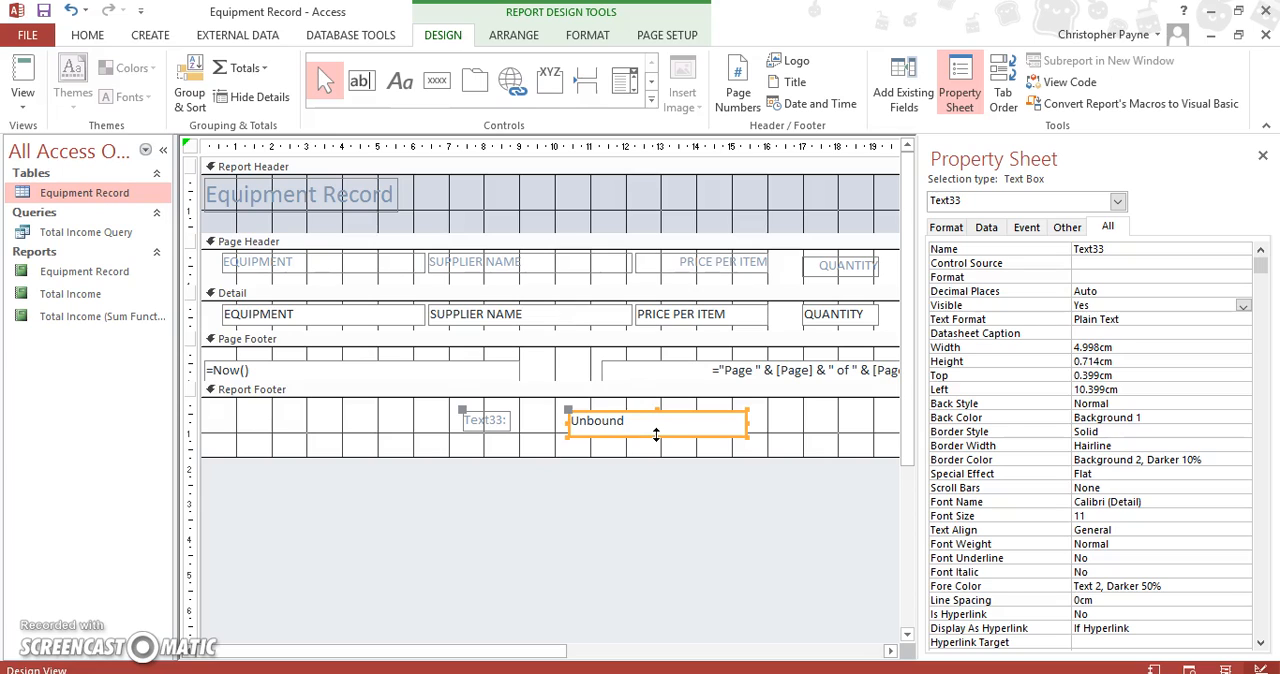
Rename the footer label Text33: to read 'Overall Total'.
left_click(484, 420)
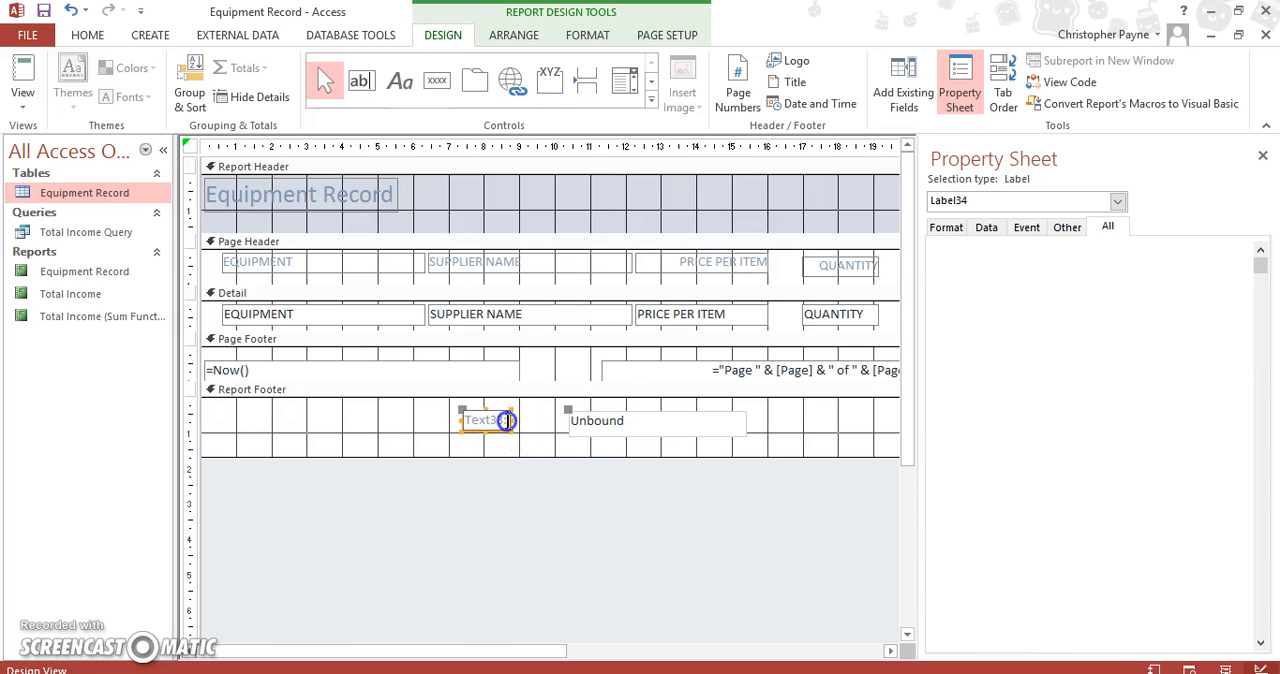
left_click(484, 420)
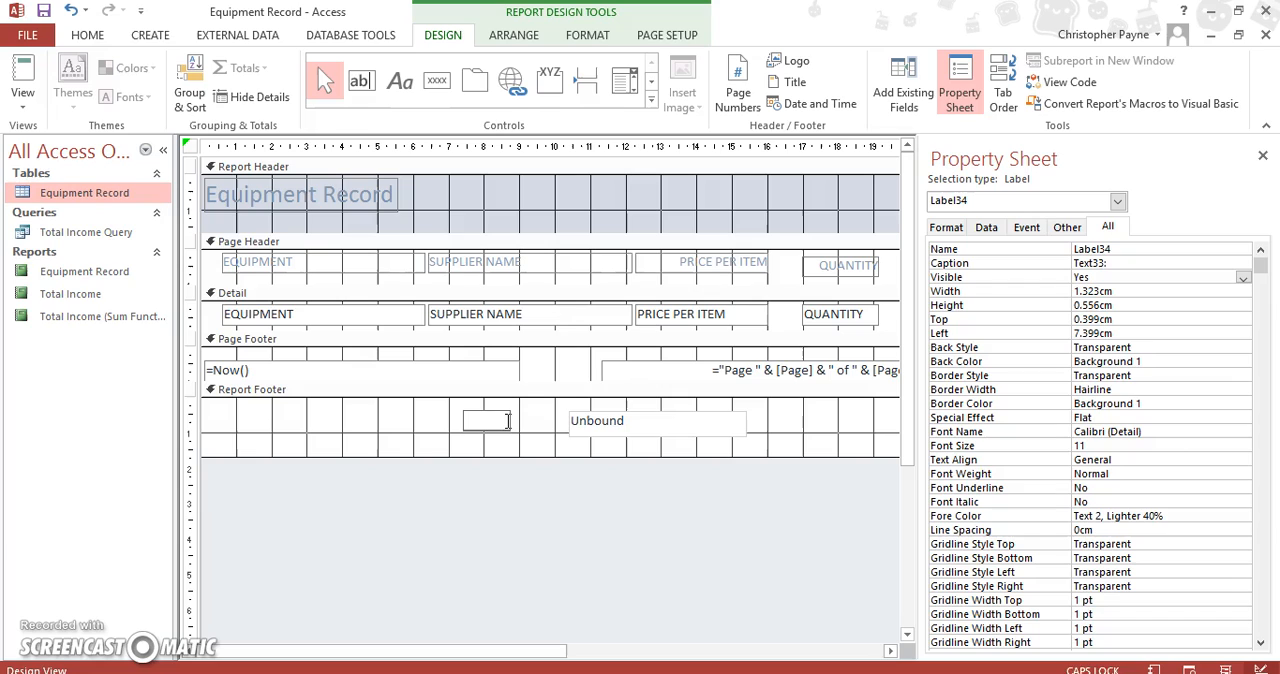
type("Overall Total")
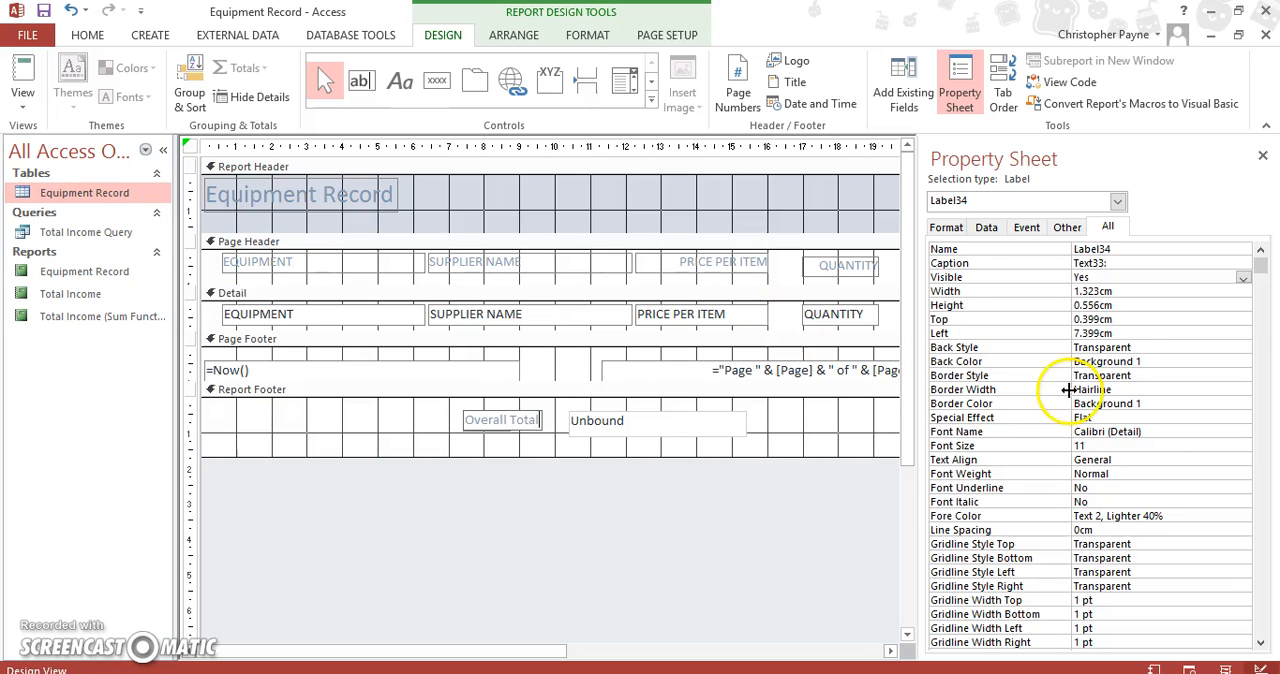
left_click(656, 420)
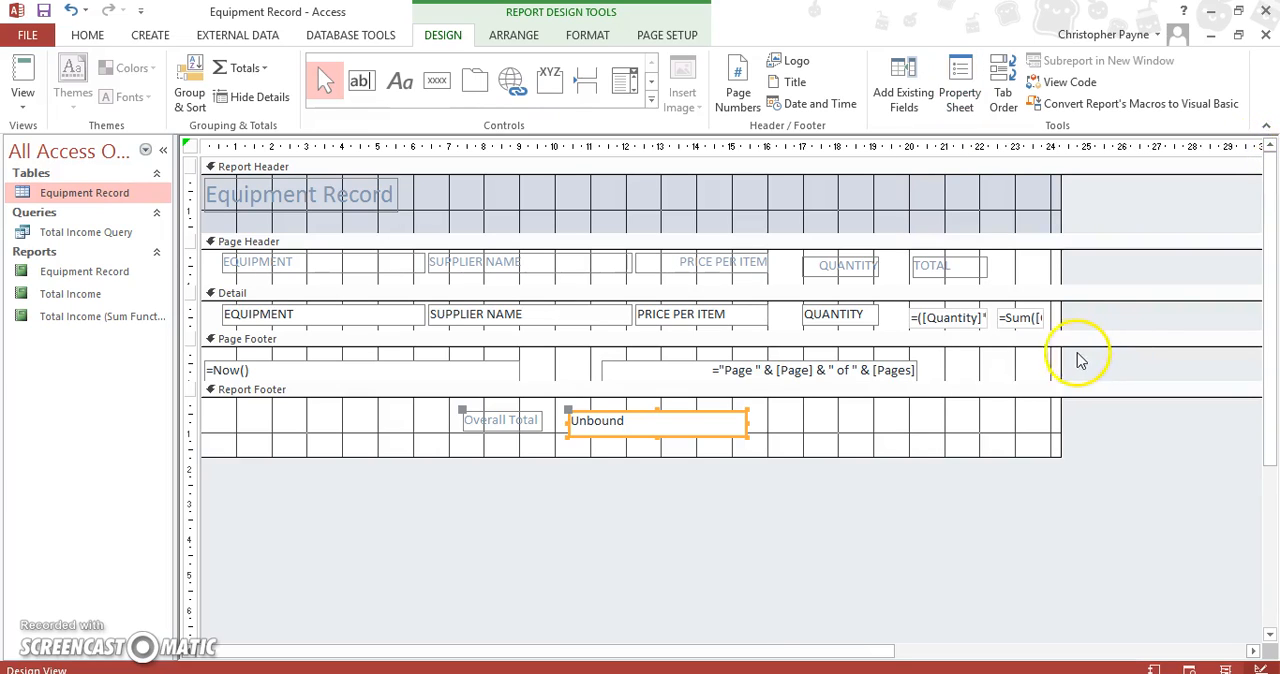
Check the hidden per-row Sum box, then bring up the footer text box's Property Sheet.
left_click(1020, 316)
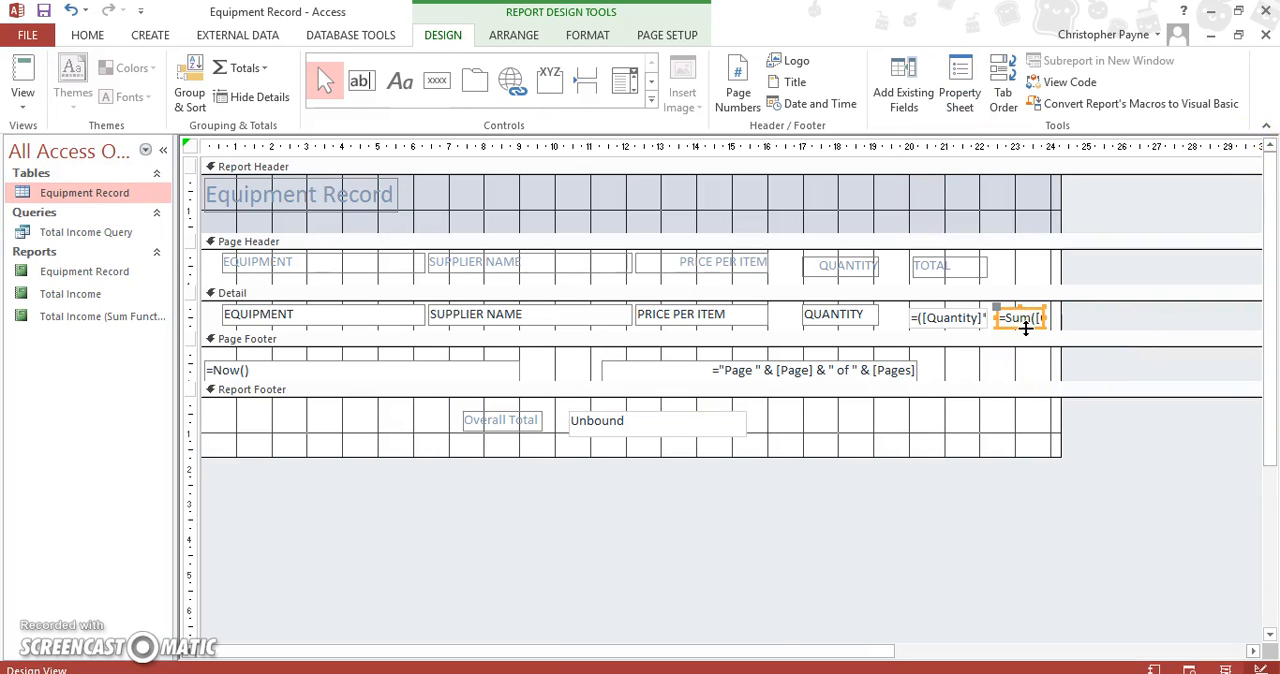
right_click(1020, 316)
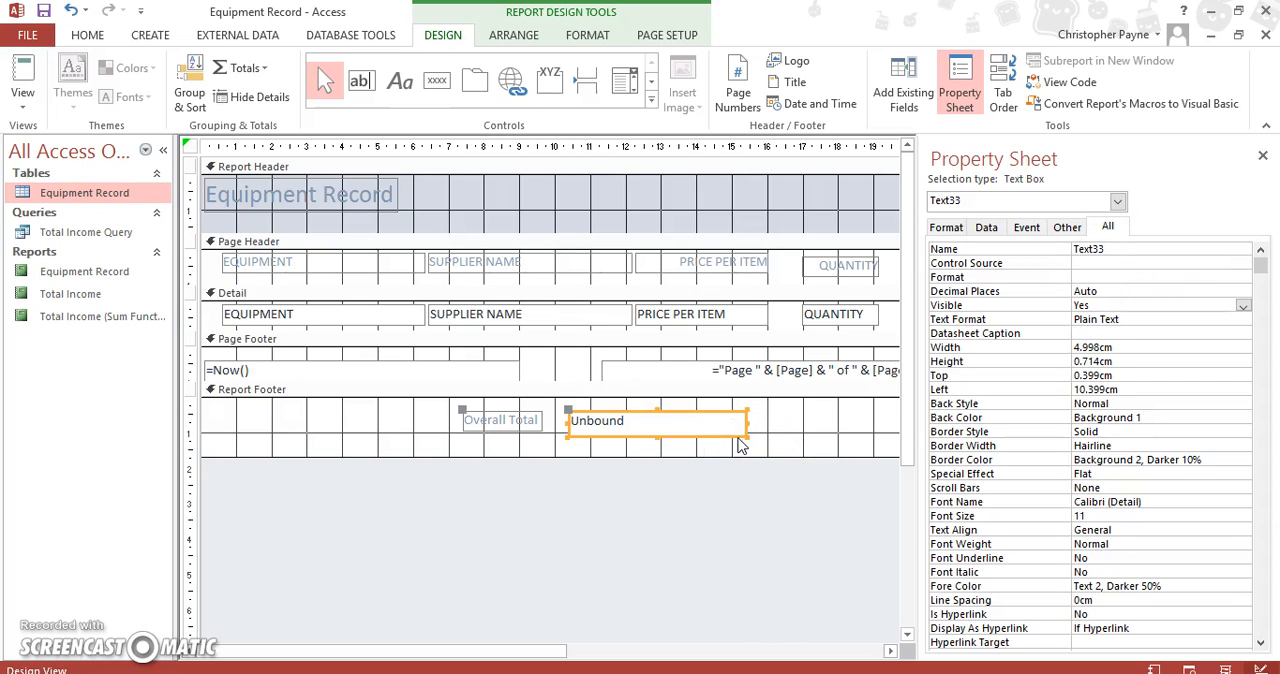
right_click(728, 436)
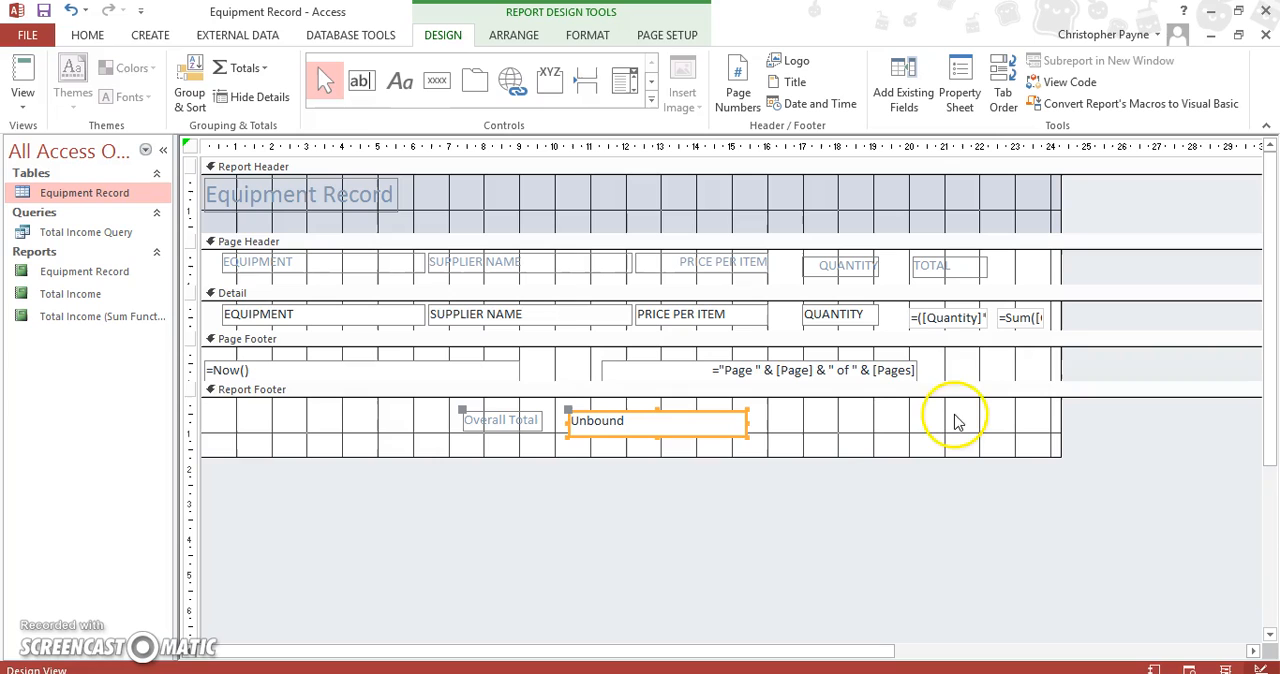
mouse_move(696, 436)
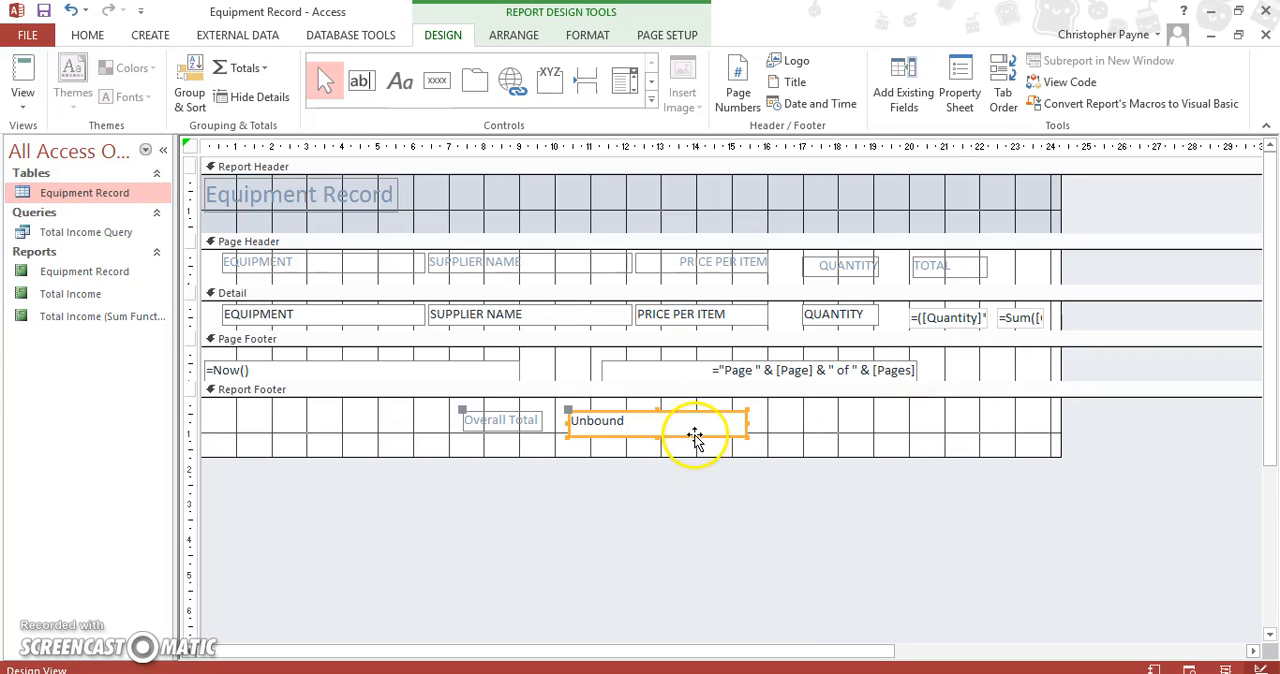
left_click(960, 82)
type("=[")
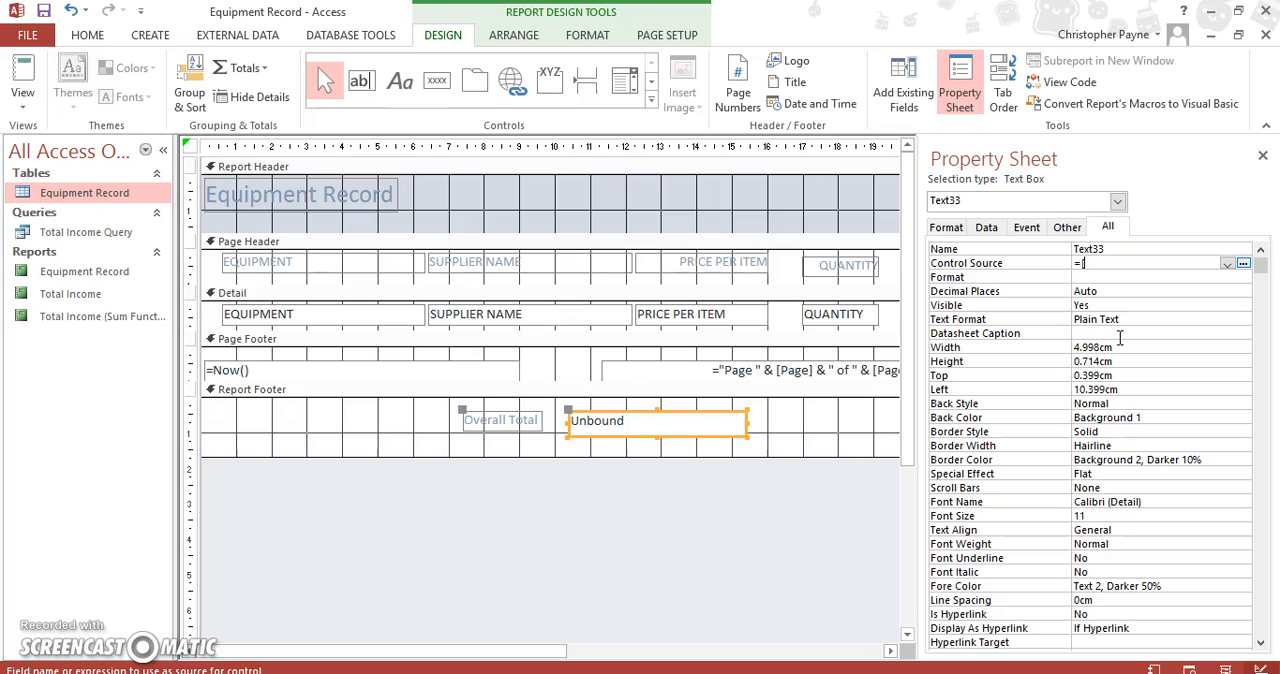
Set the Overall Total box's control source to =[Text31], giving £205,469.10.
type("text")
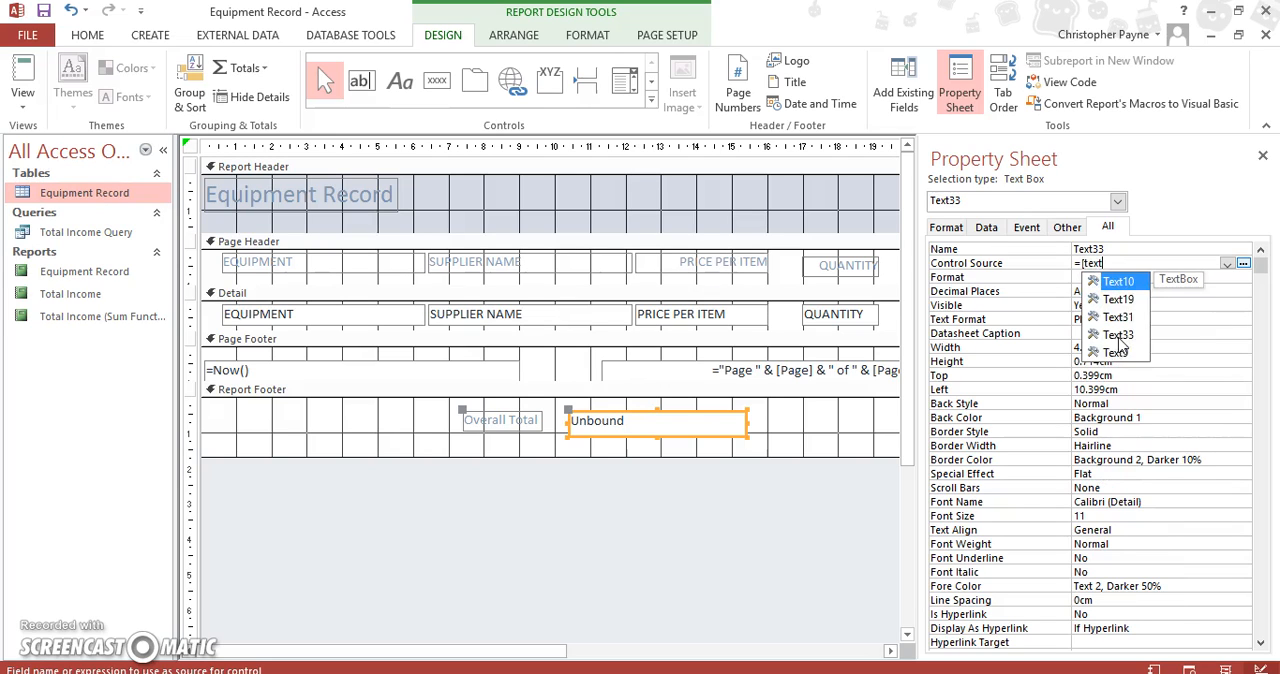
left_click(1118, 316)
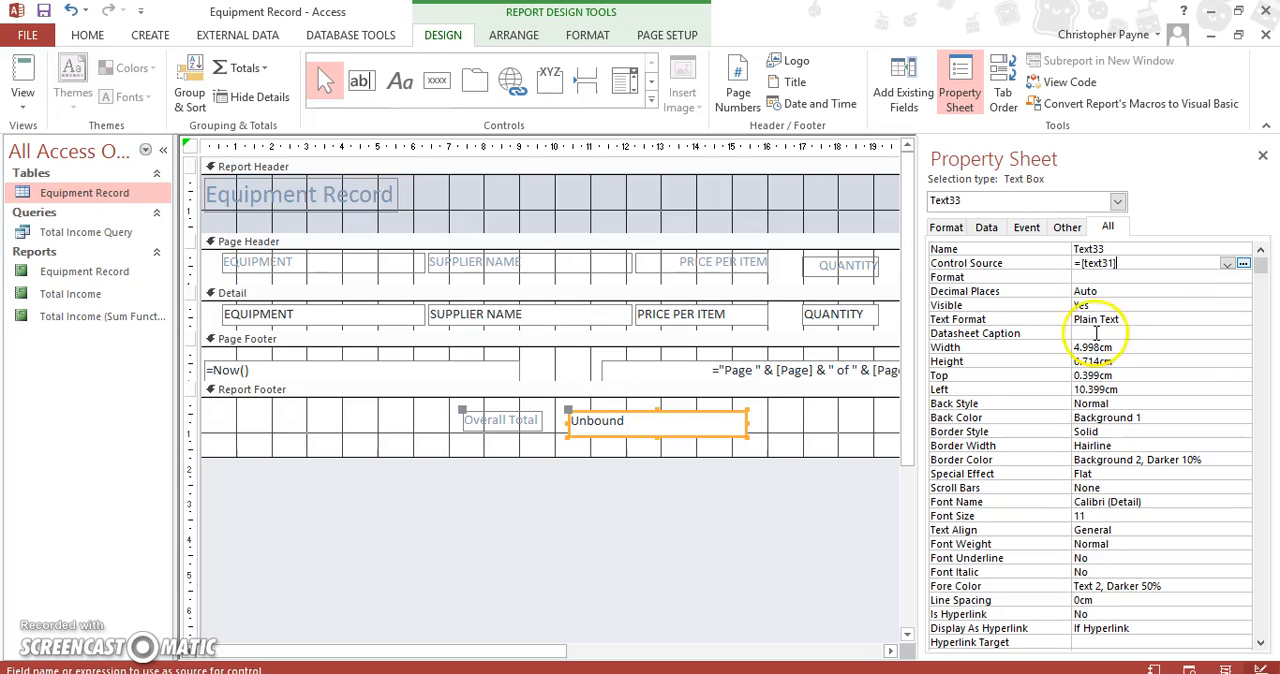
mouse_move(1172, 336)
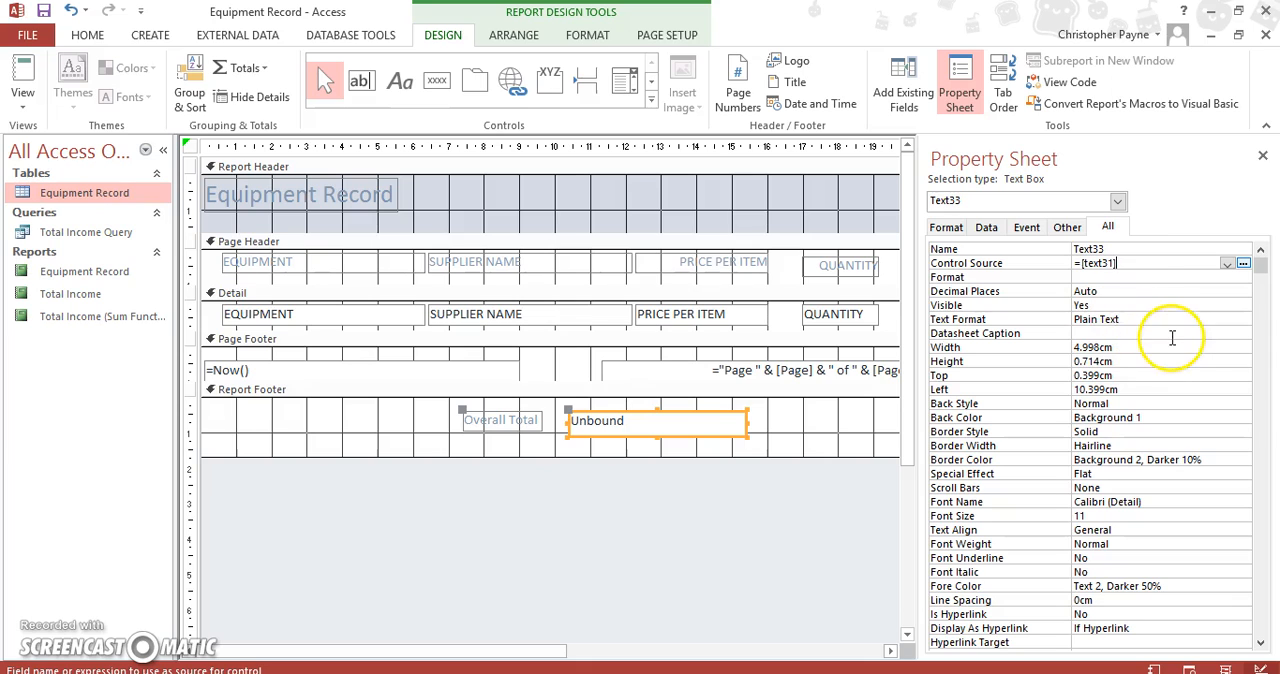
left_click(1244, 276)
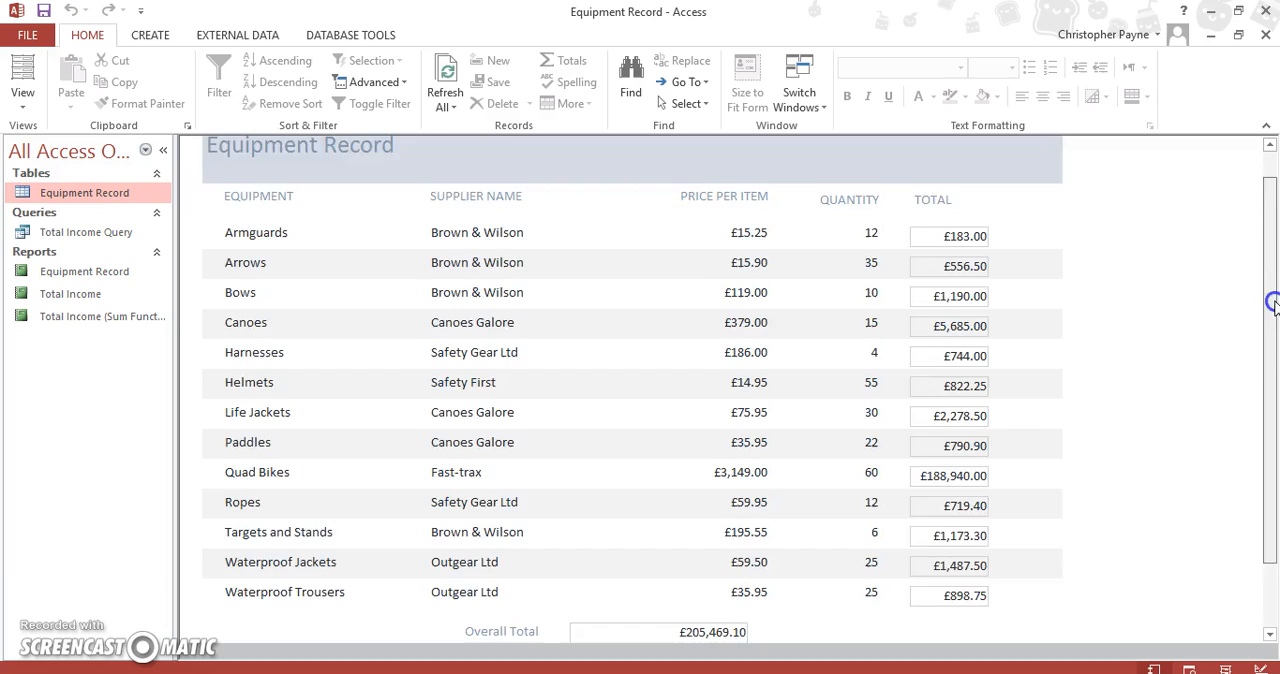
Scroll down the report to reveal the Overall Total of £205,469.10 and the page footer.
scroll("down", 3)
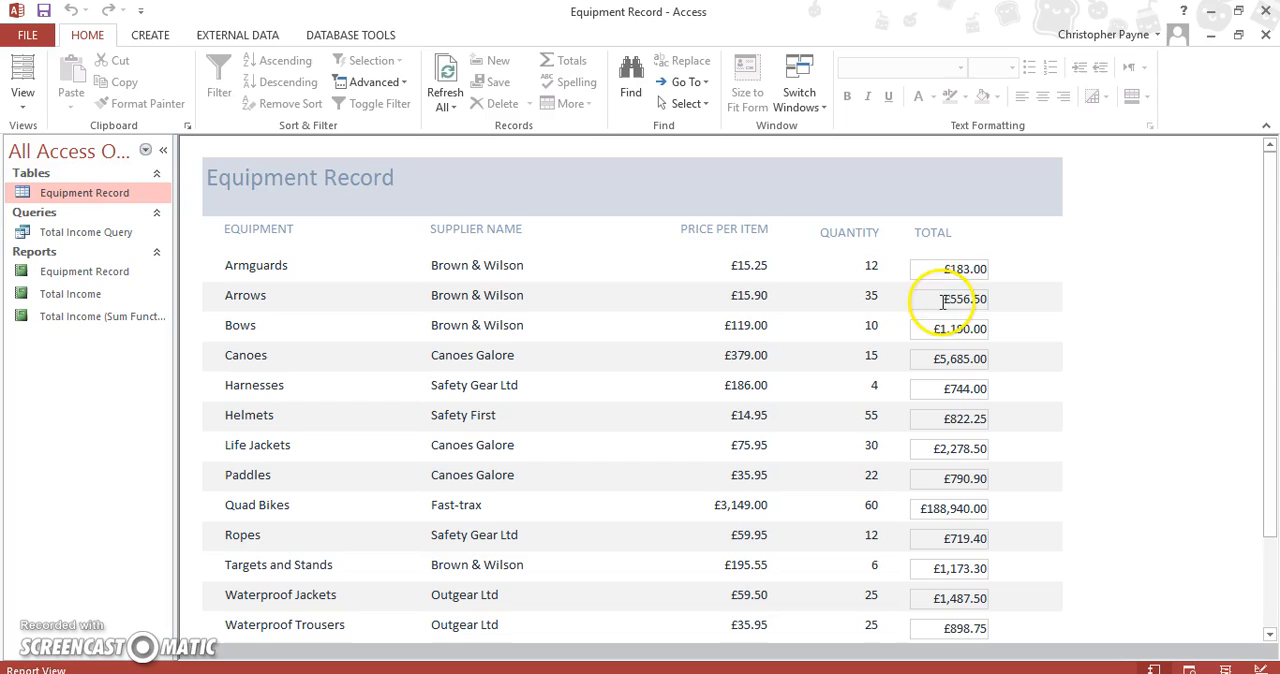
scroll("down", 3)
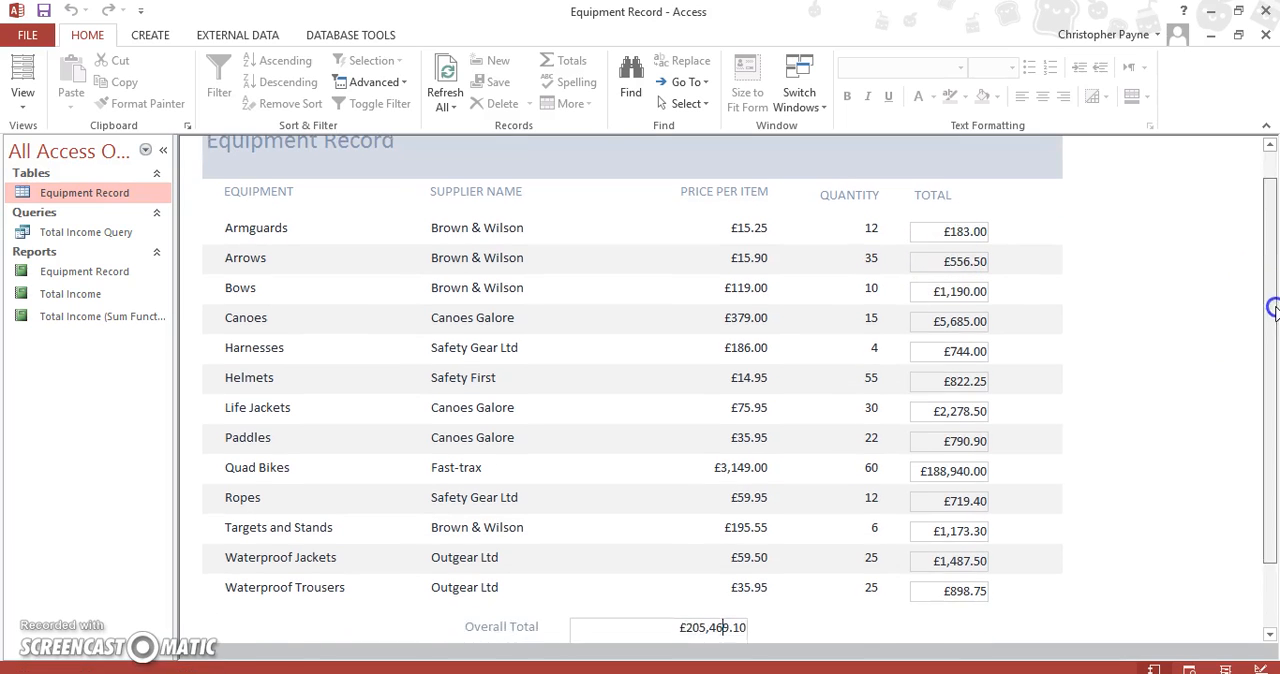
scroll("down", 3)
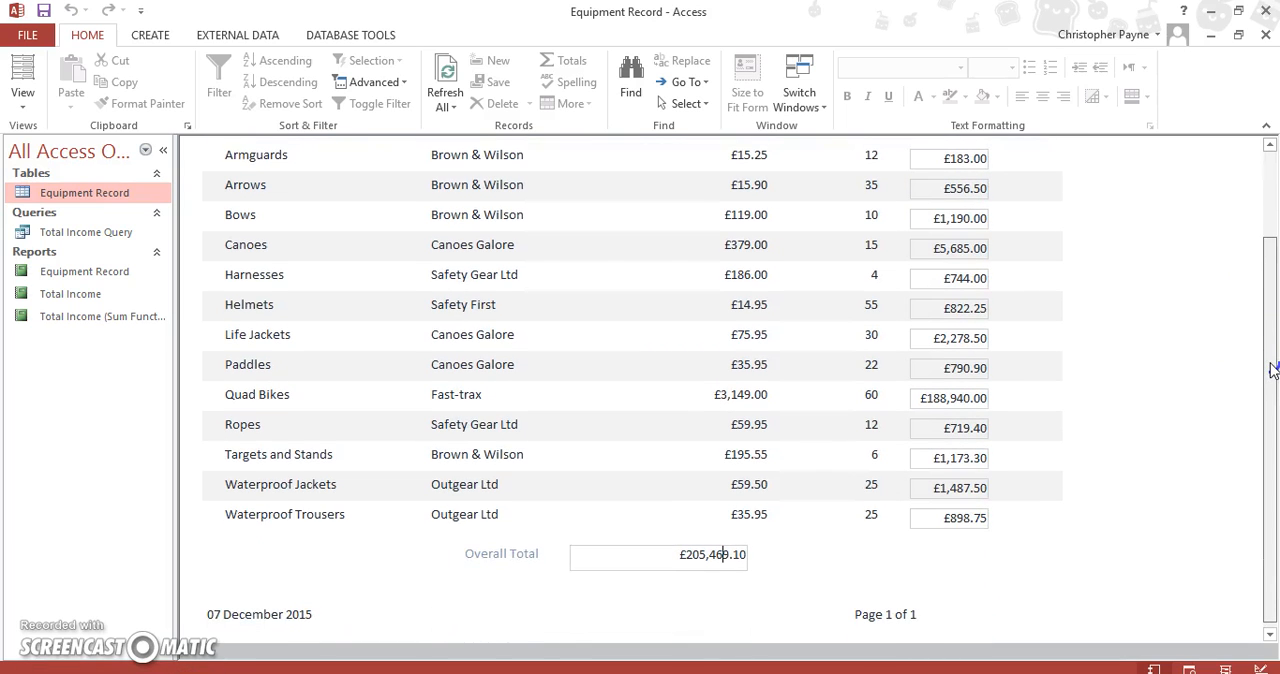